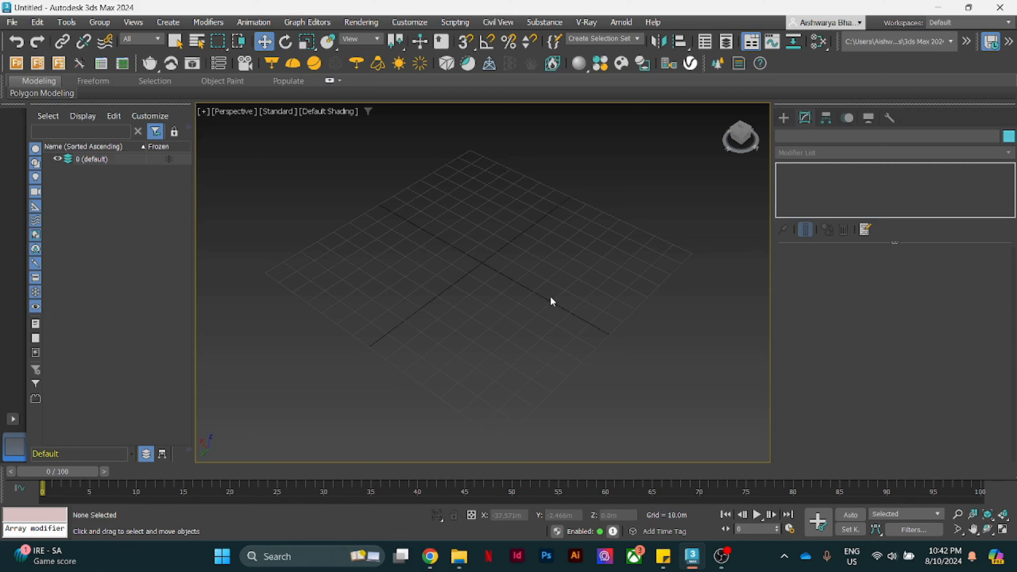
mouse_move(553, 306)
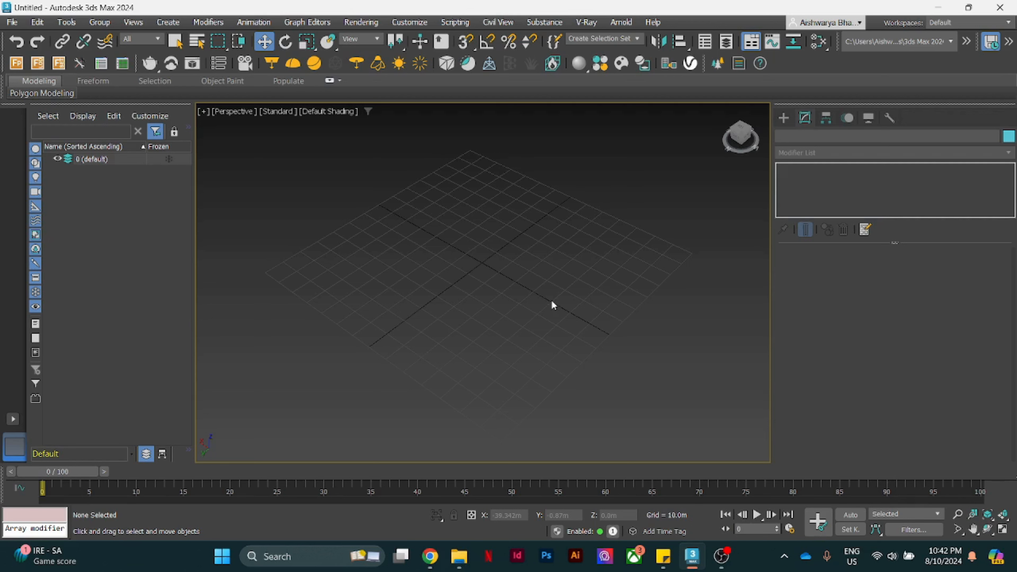
mouse_move(544, 305)
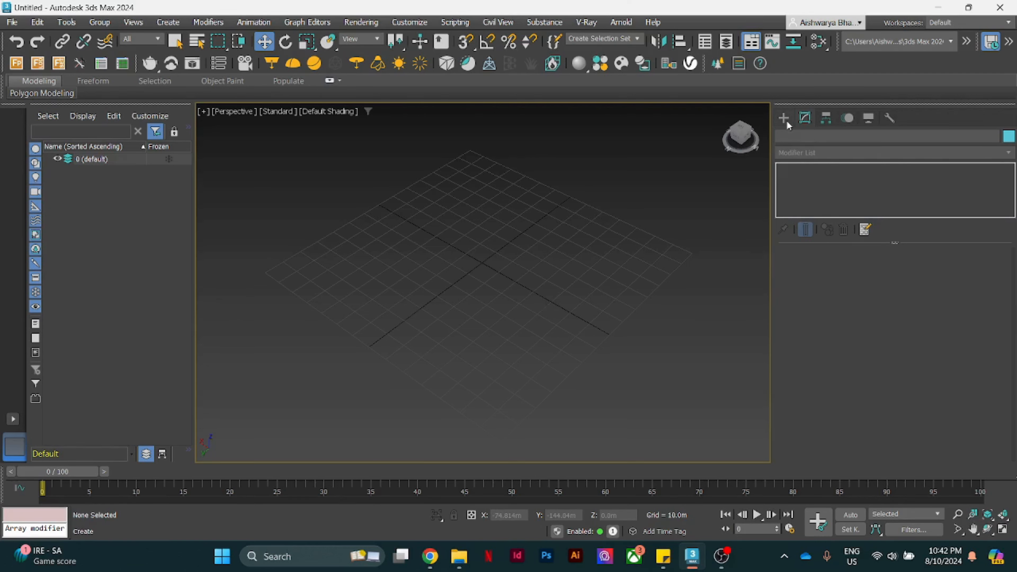
Step: Choose the Box tool from Create > Standard Primitives
left_click(783, 117)
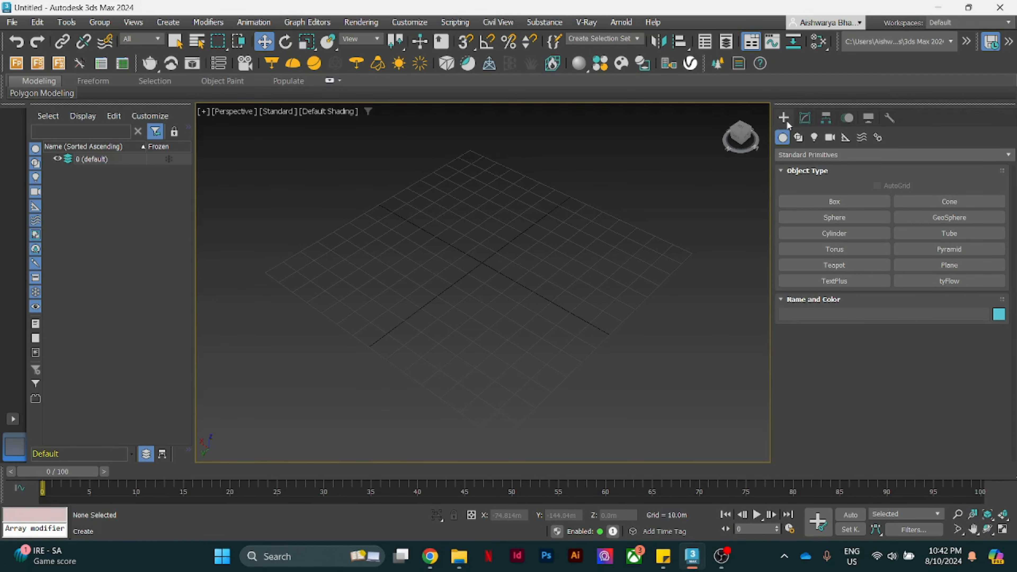
left_click(783, 137)
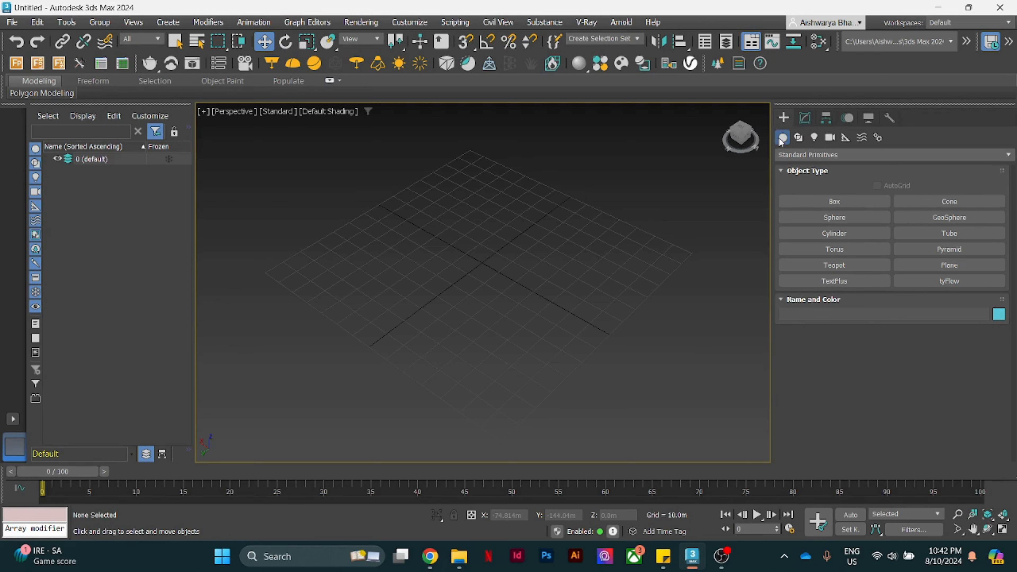
left_click(833, 201)
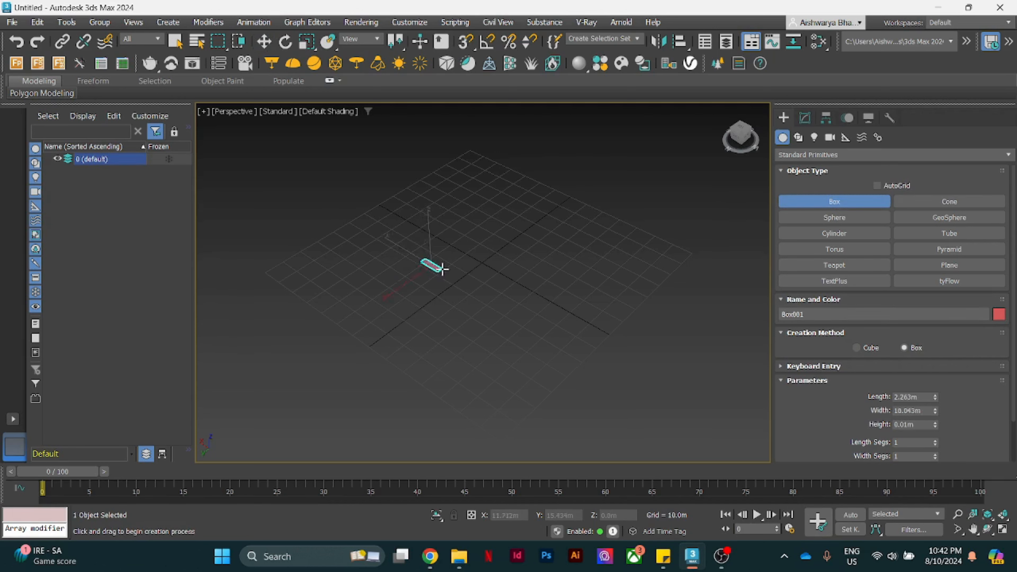
Step: Drag out the box's base on the grid and extrude it to a tall height
left_click_drag(428, 269, 486, 263)
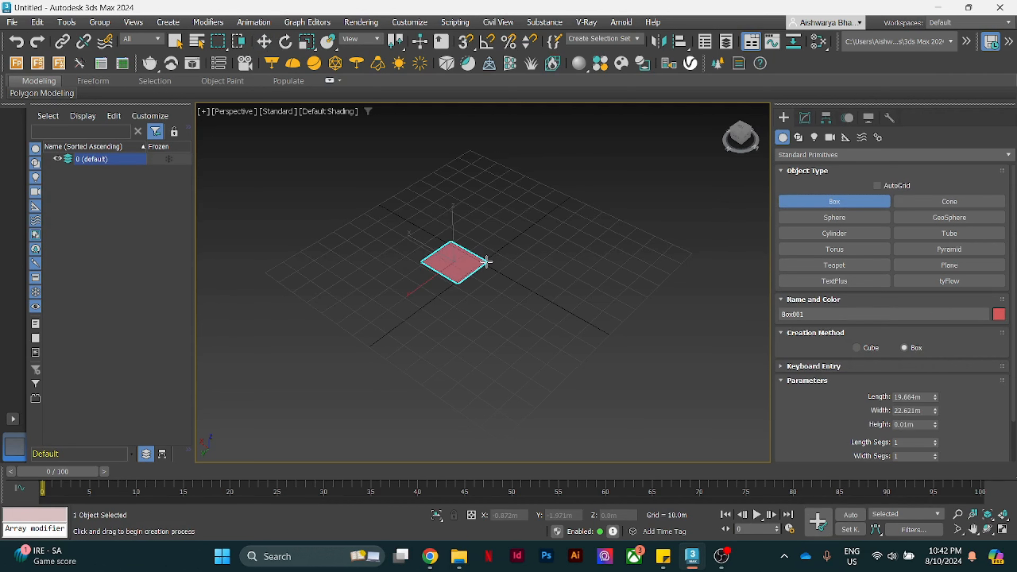
left_click_drag(467, 263, 483, 230)
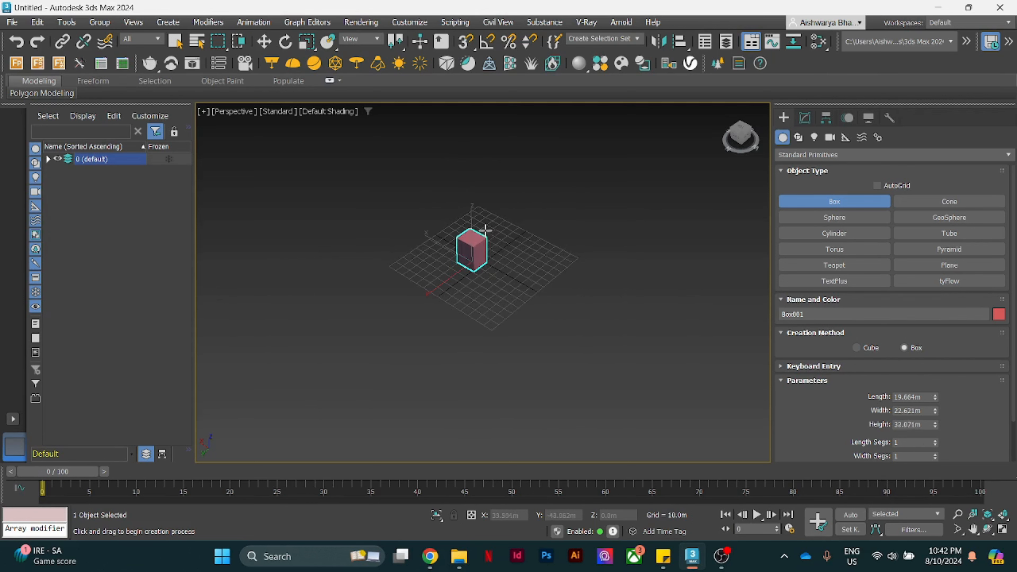
left_click_drag(483, 230, 490, 188)
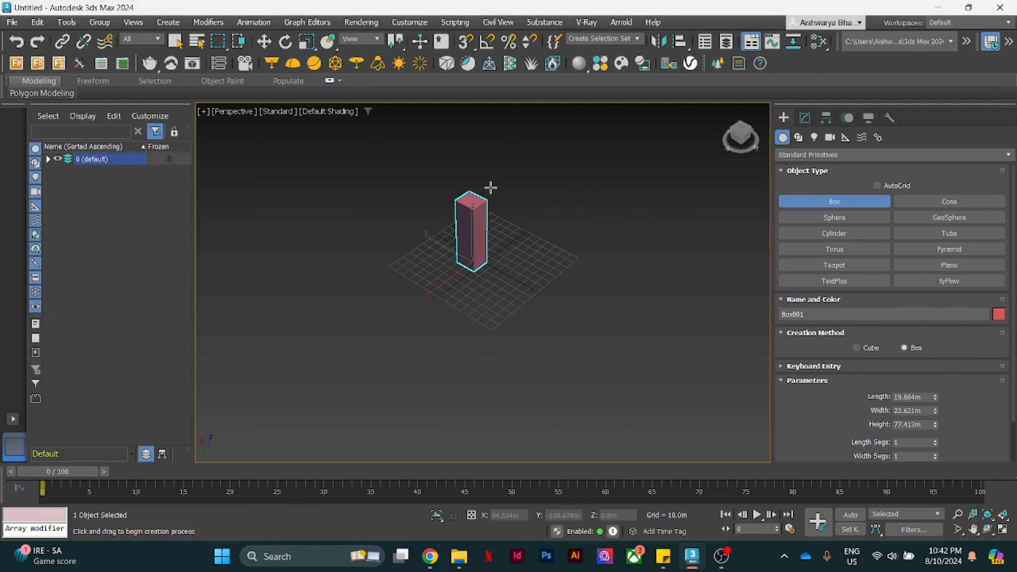
mouse_move(499, 222)
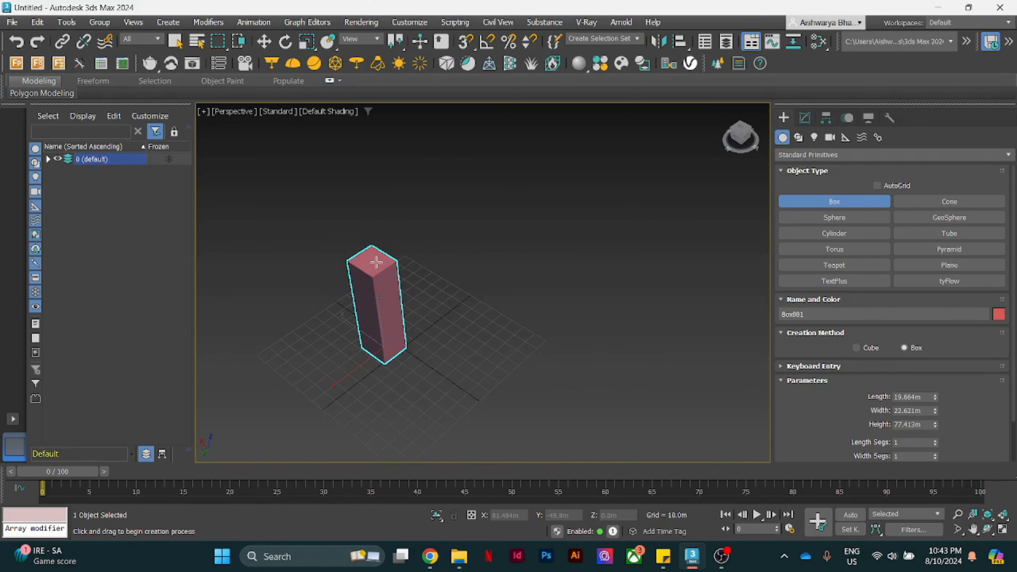
Step: Clone the box as an independent Copy and leave it beside the original
right_click(376, 262)
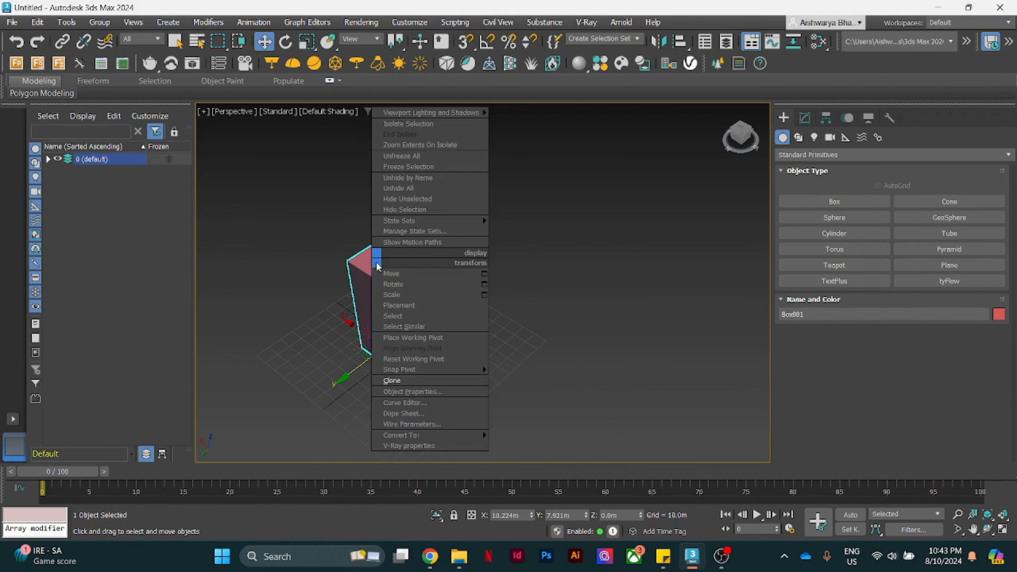
mouse_move(399, 369)
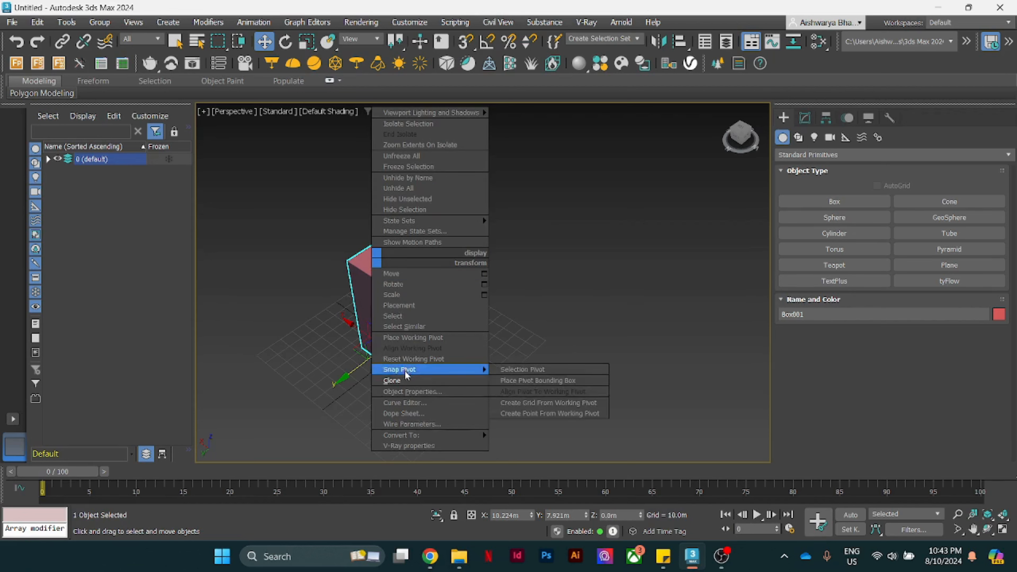
left_click(392, 380)
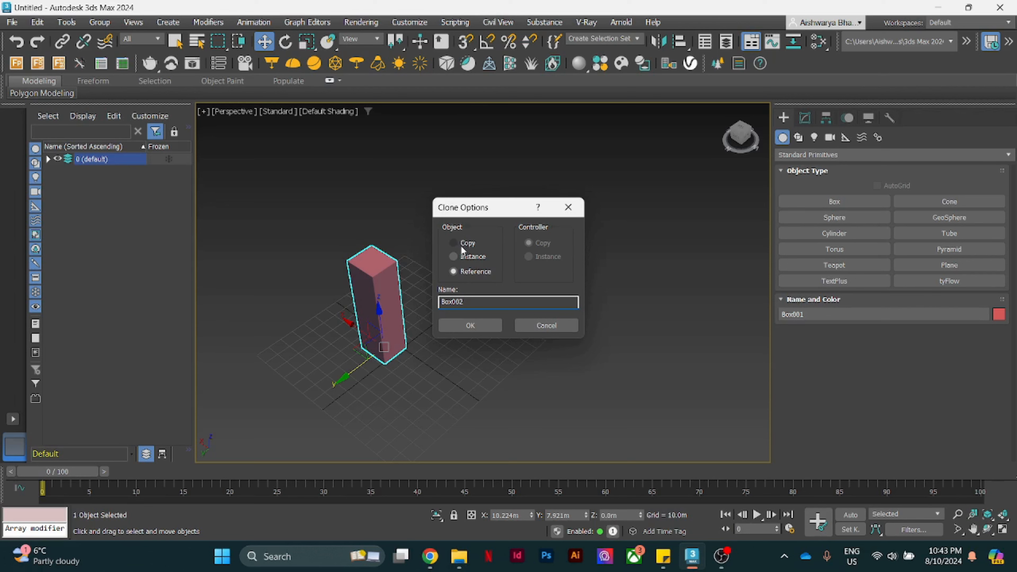
left_click(453, 242)
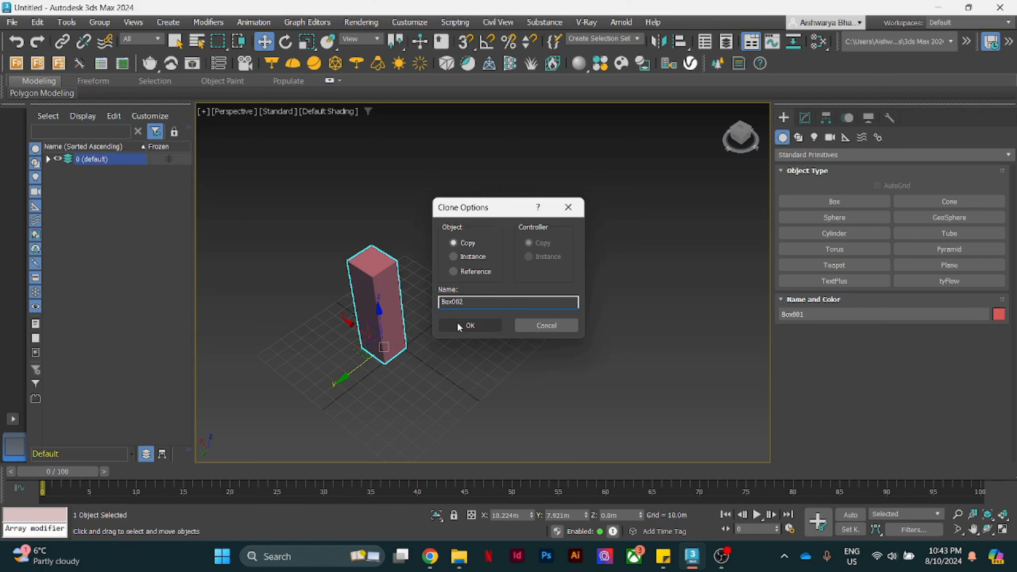
left_click(470, 325)
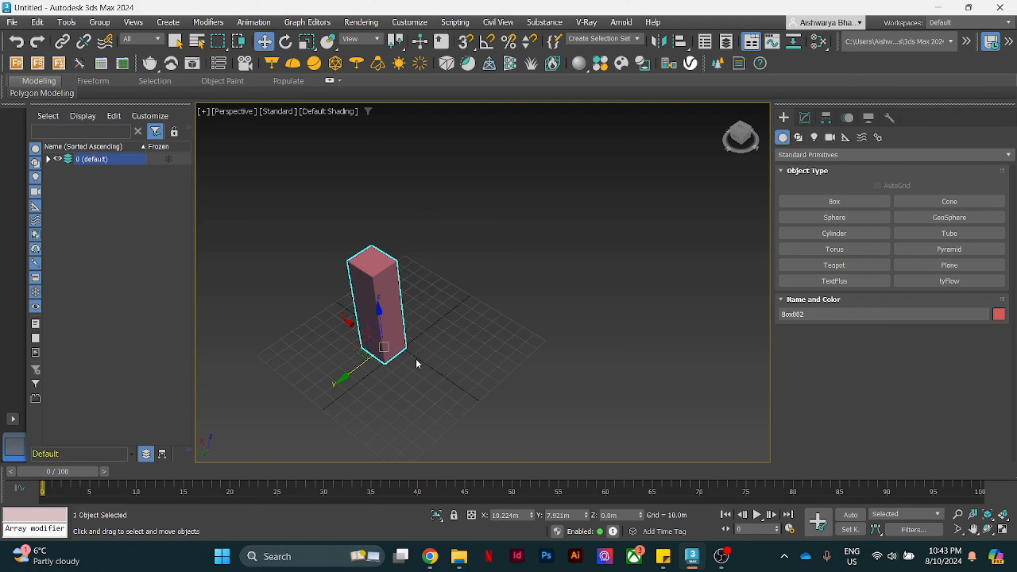
mouse_move(370, 392)
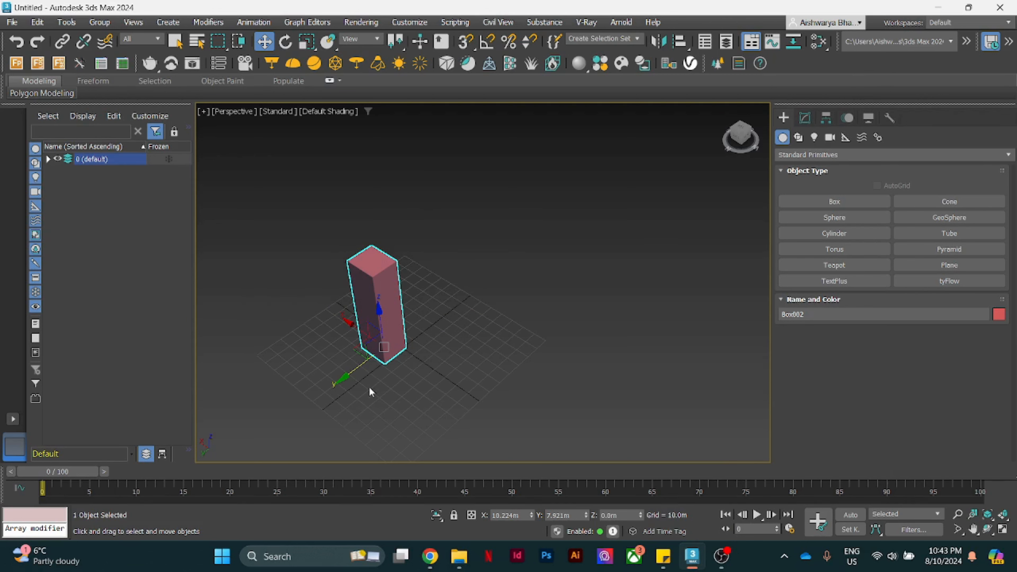
mouse_move(355, 404)
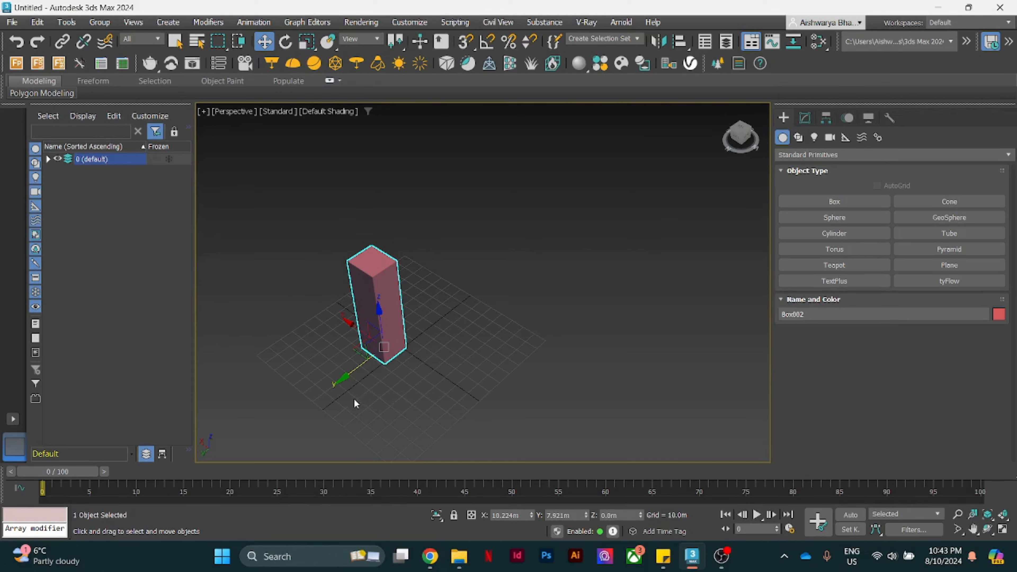
mouse_move(297, 94)
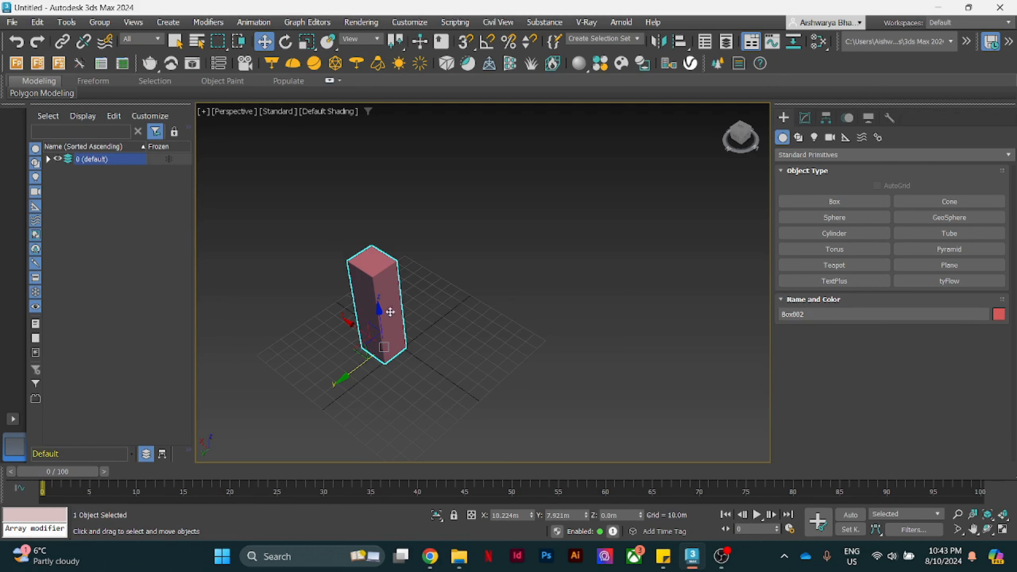
mouse_move(341, 378)
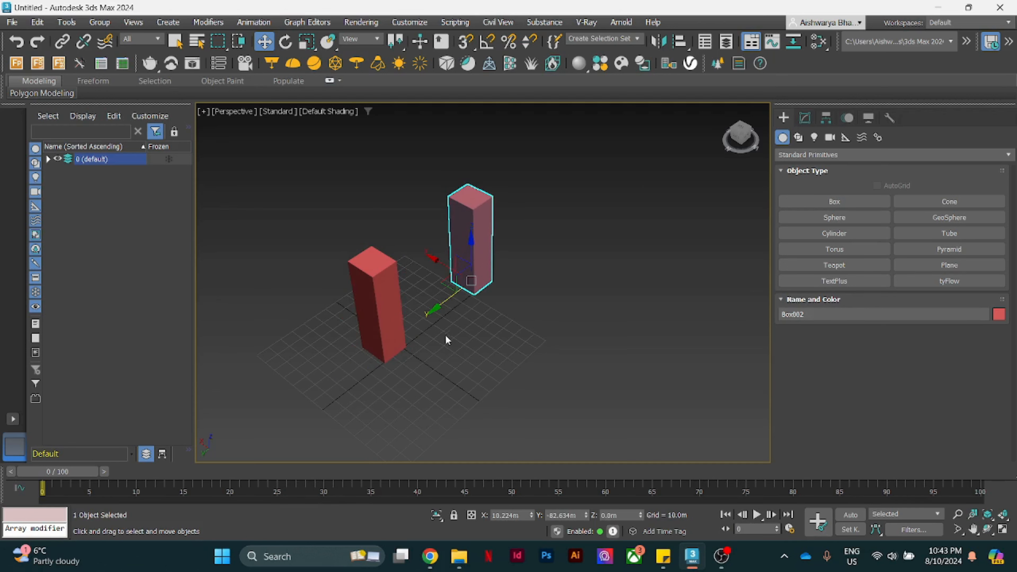
left_click(630, 349)
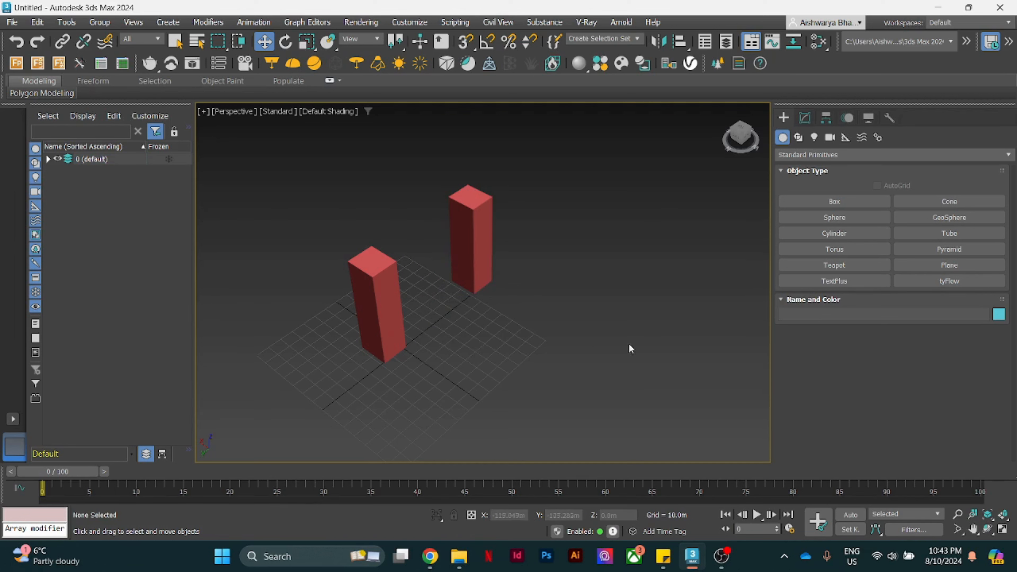
Step: Create a TextPlus label reading 'original' with Size 15m at the first box's foot
left_click(834, 280)
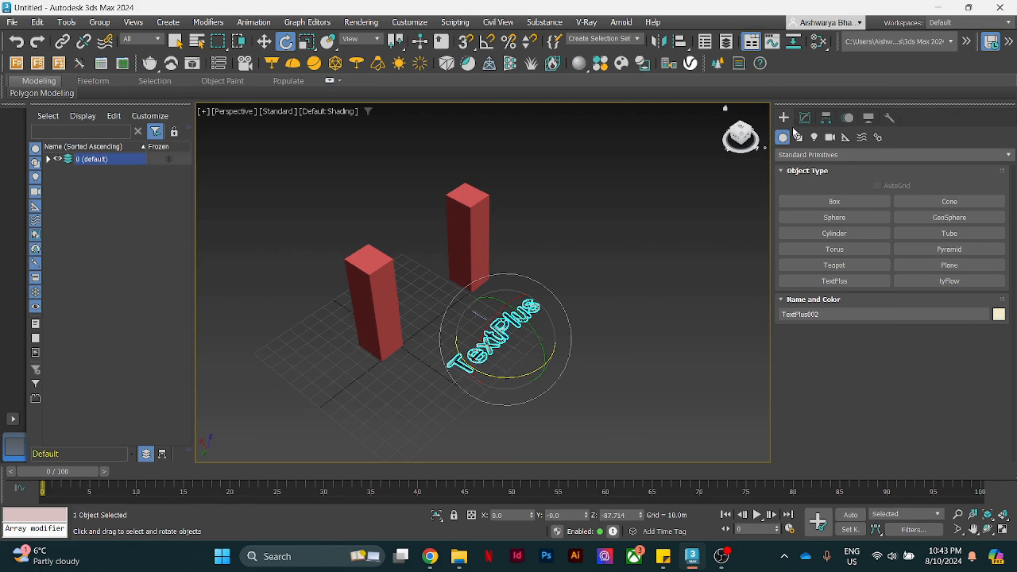
left_click(804, 119)
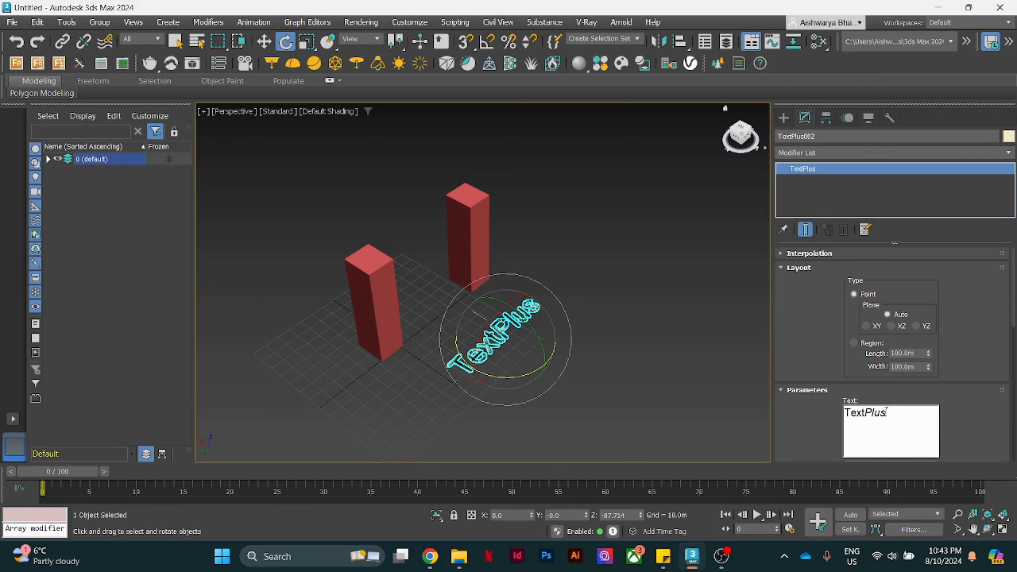
triple_click(866, 413)
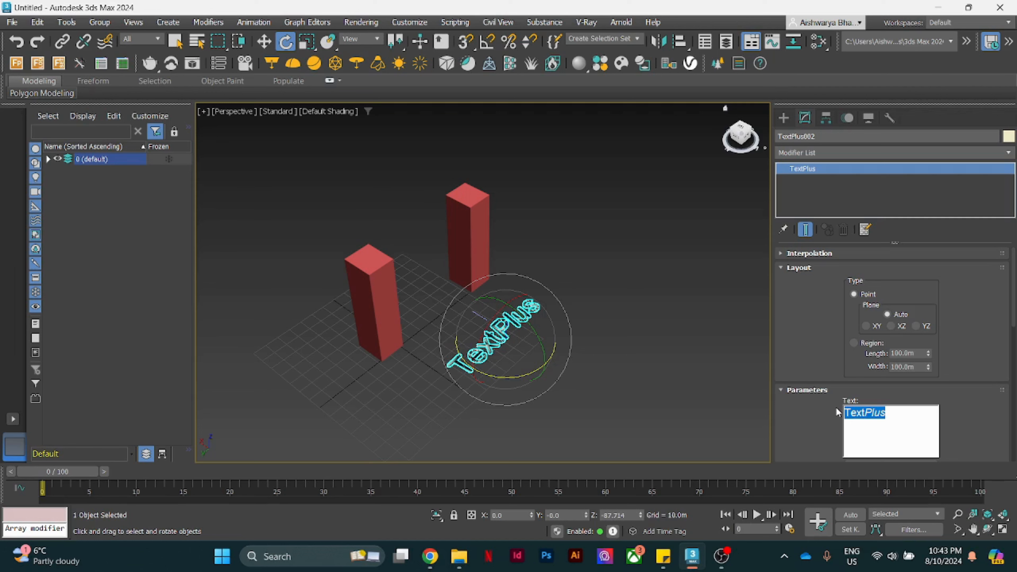
type("o")
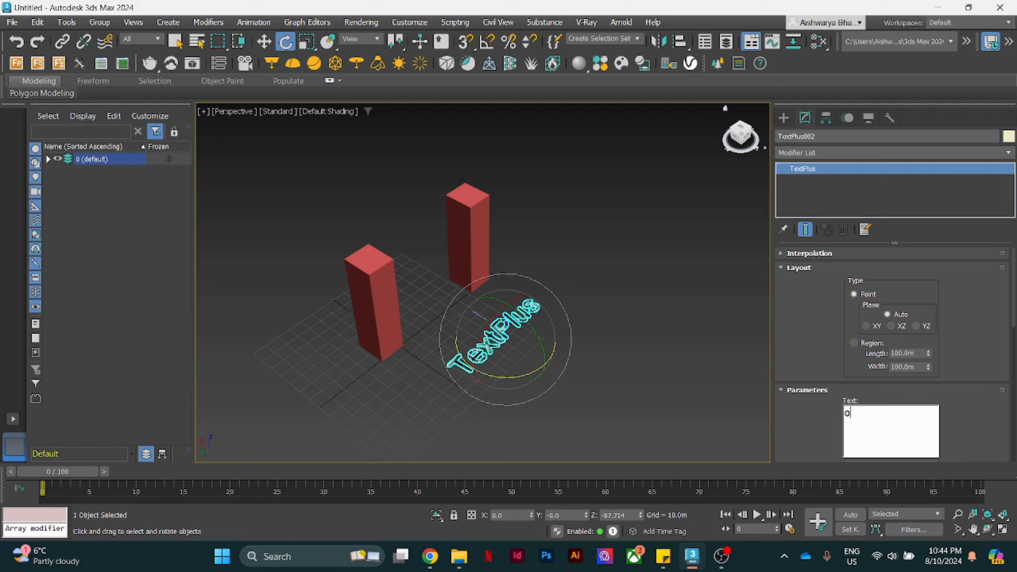
type("riginal")
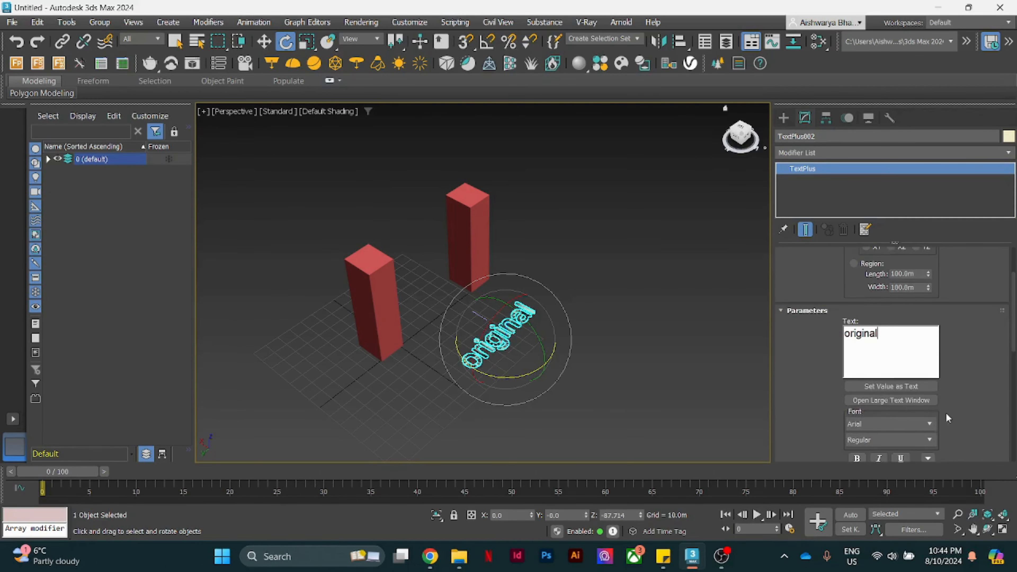
scroll("down", 3)
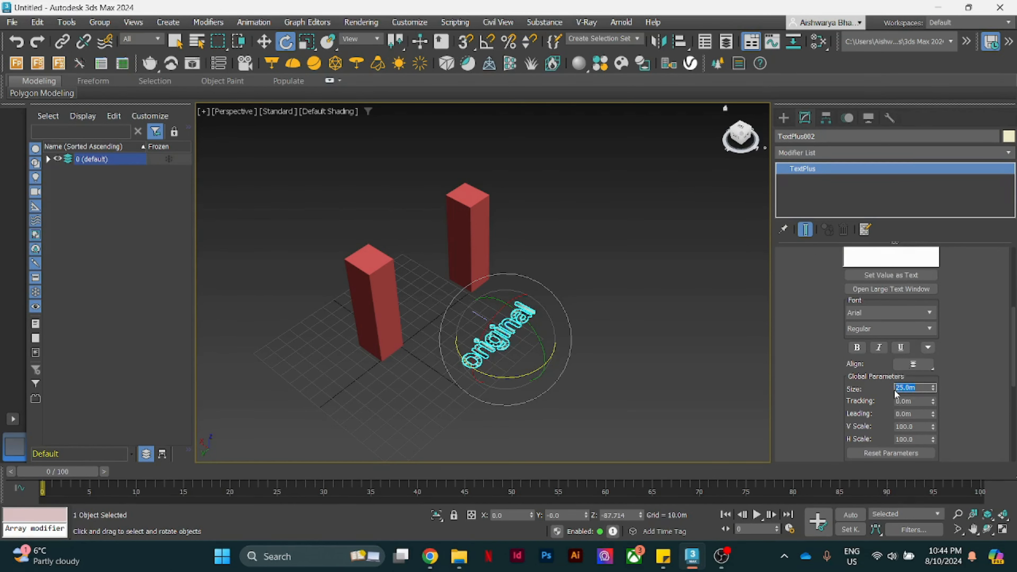
type("15.0m")
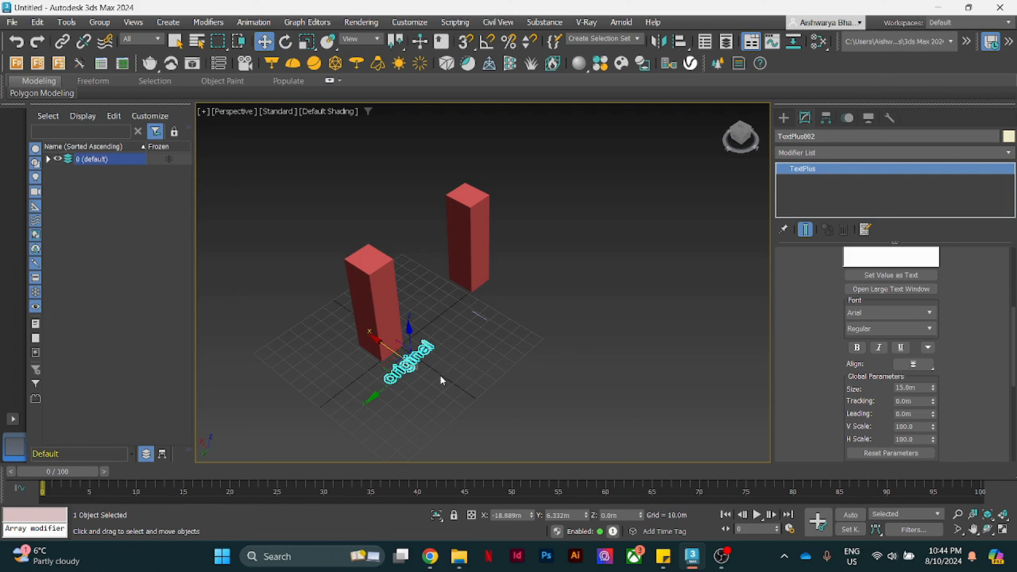
Step: Shift-drag a copy of the label to the second box and change its text to 'copy'
left_click(373, 305)
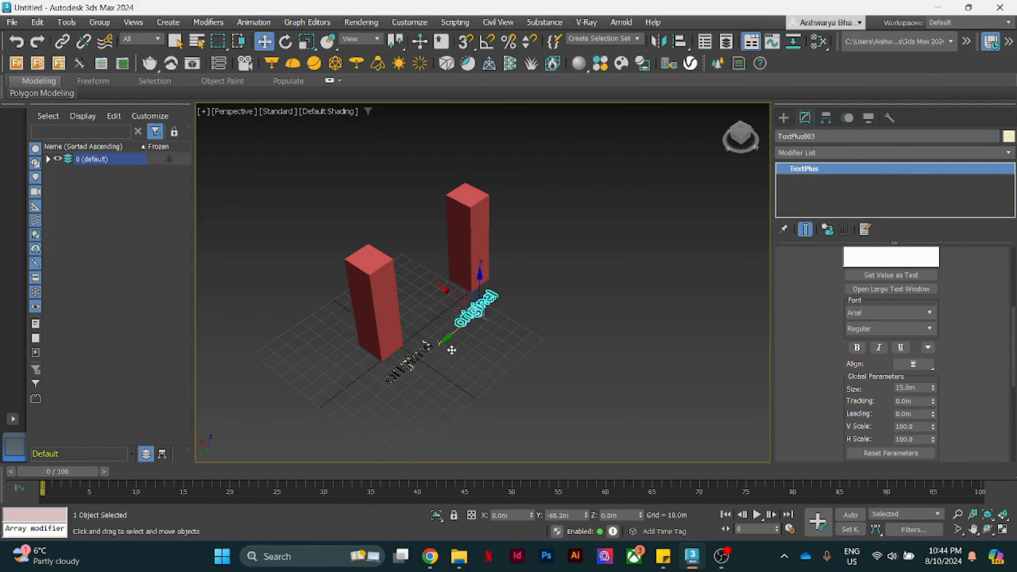
left_click_drag(446, 337, 474, 318)
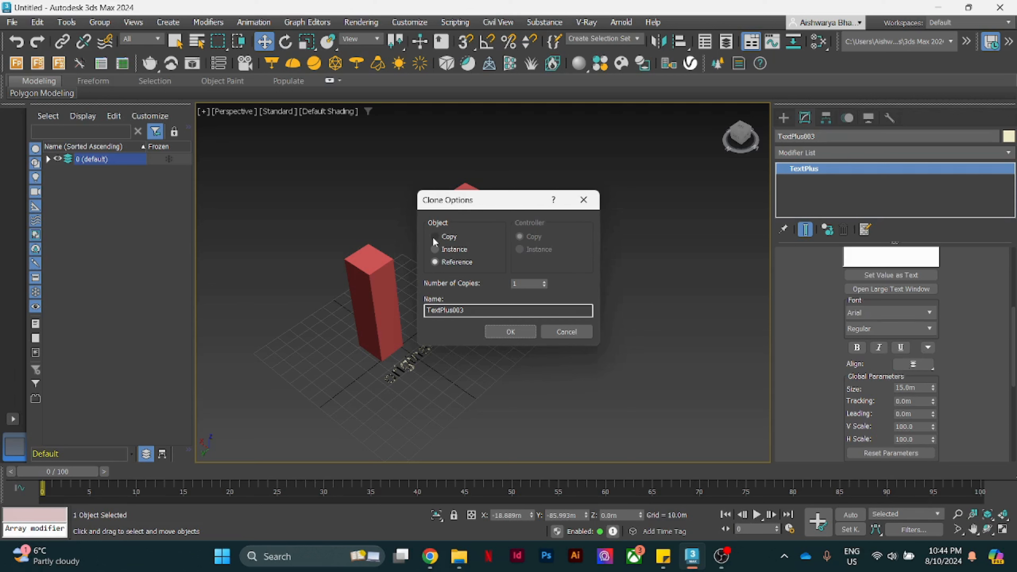
left_click(434, 236)
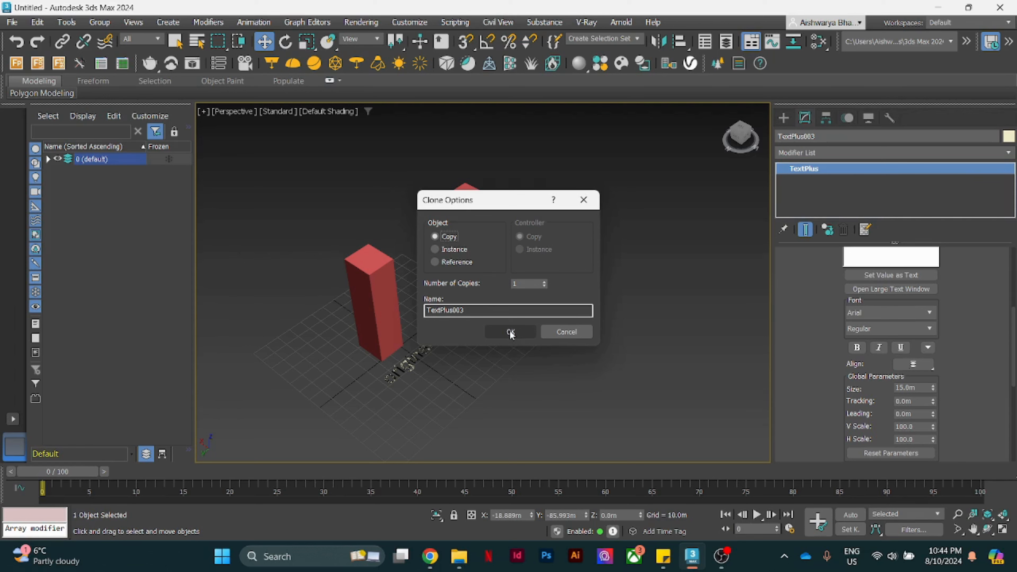
left_click(510, 333)
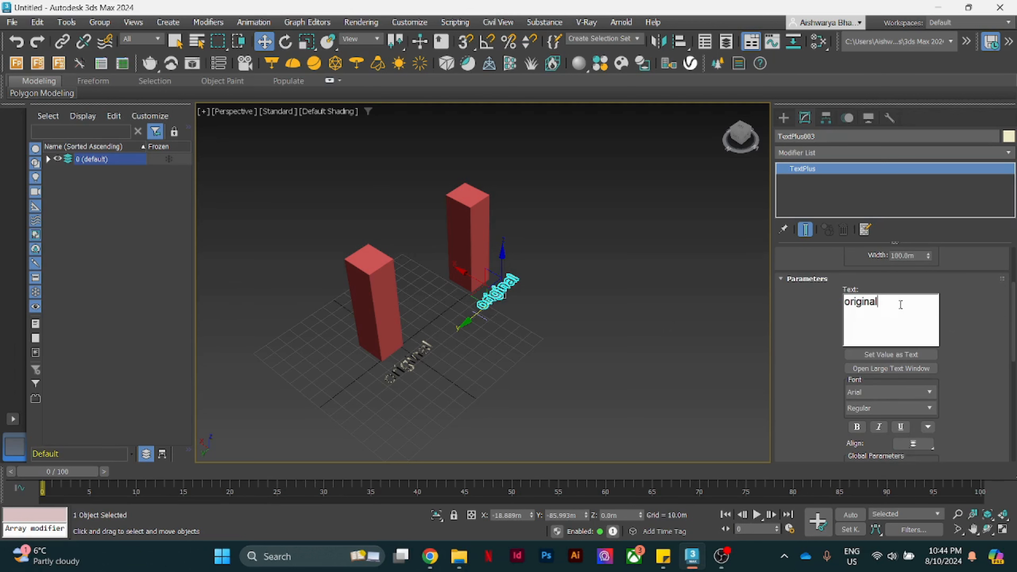
type("cop")
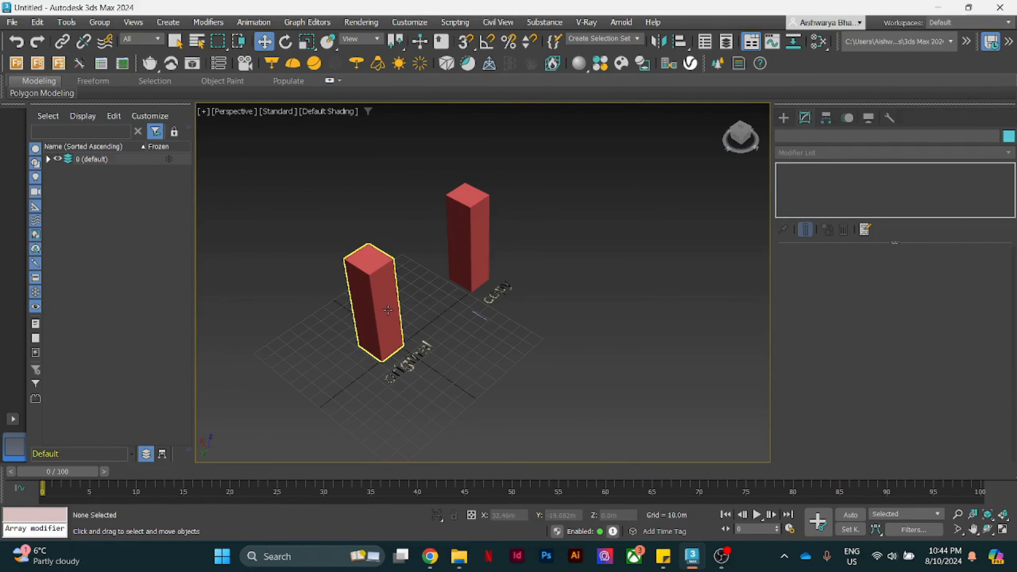
Step: Clone the original box as an Instance placed behind the others
left_click(377, 305)
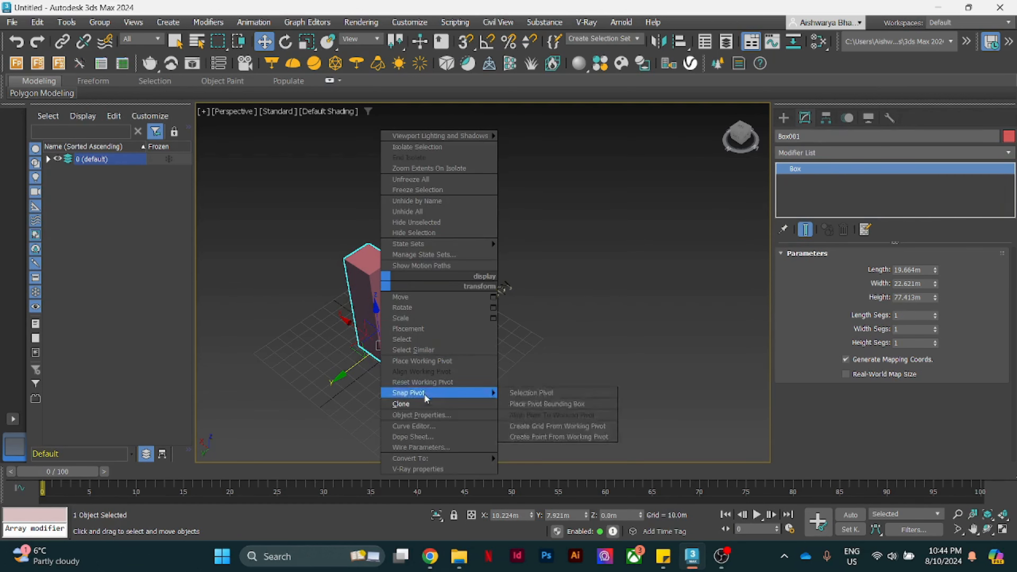
left_click(400, 404)
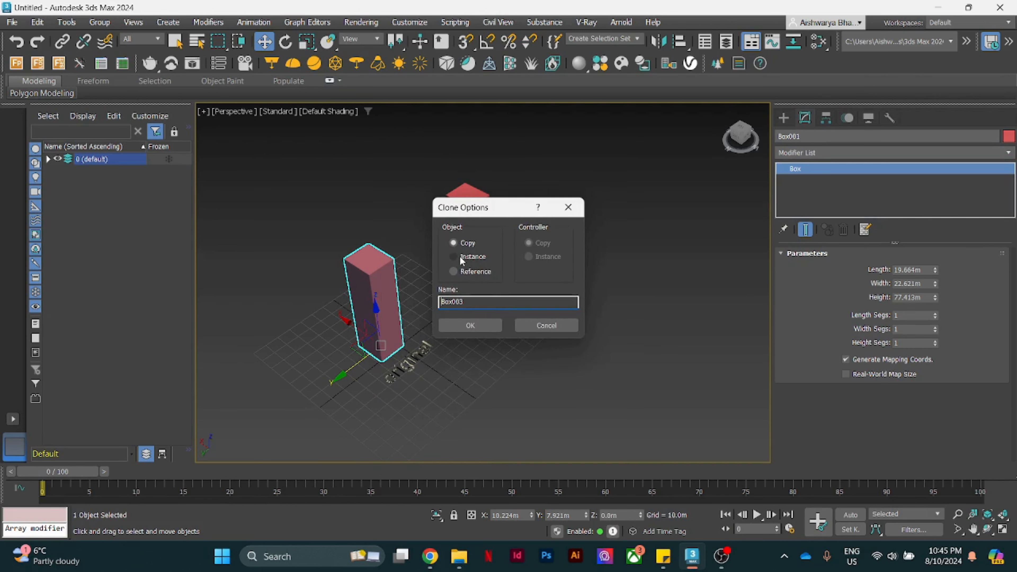
left_click(469, 325)
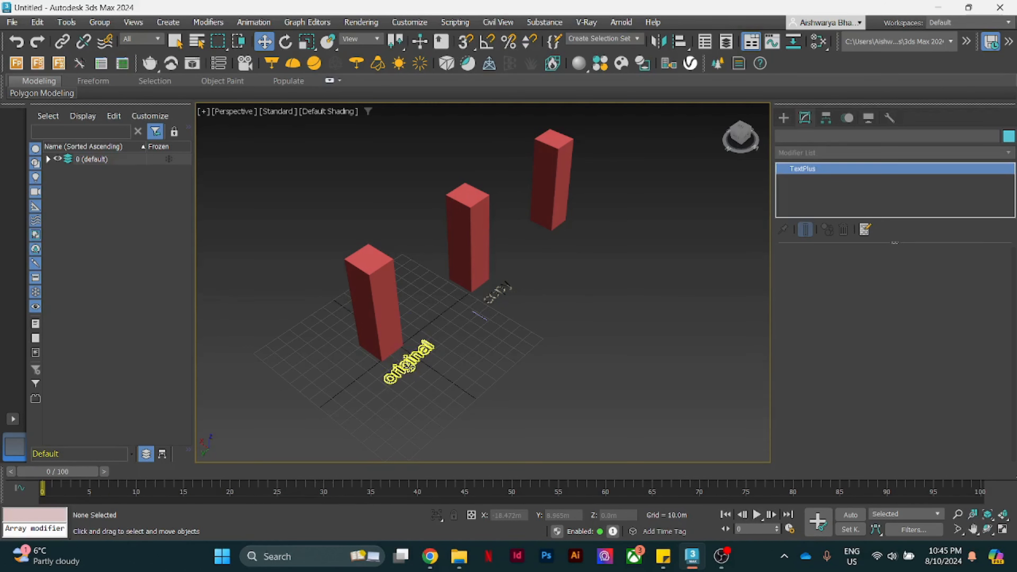
Step: Copy the label to the third box and rename it 'Instance'
left_click(405, 360)
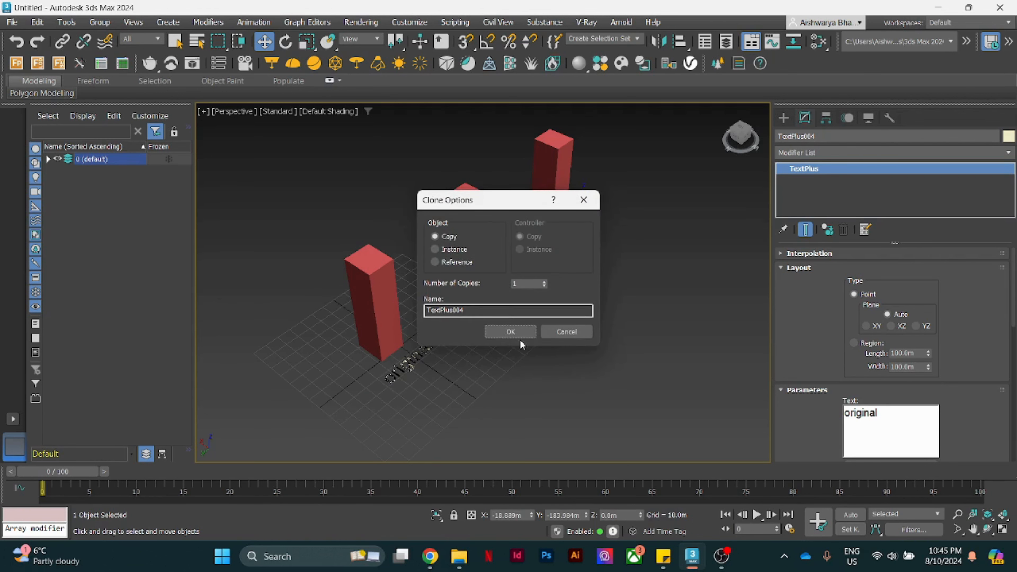
left_click(510, 332)
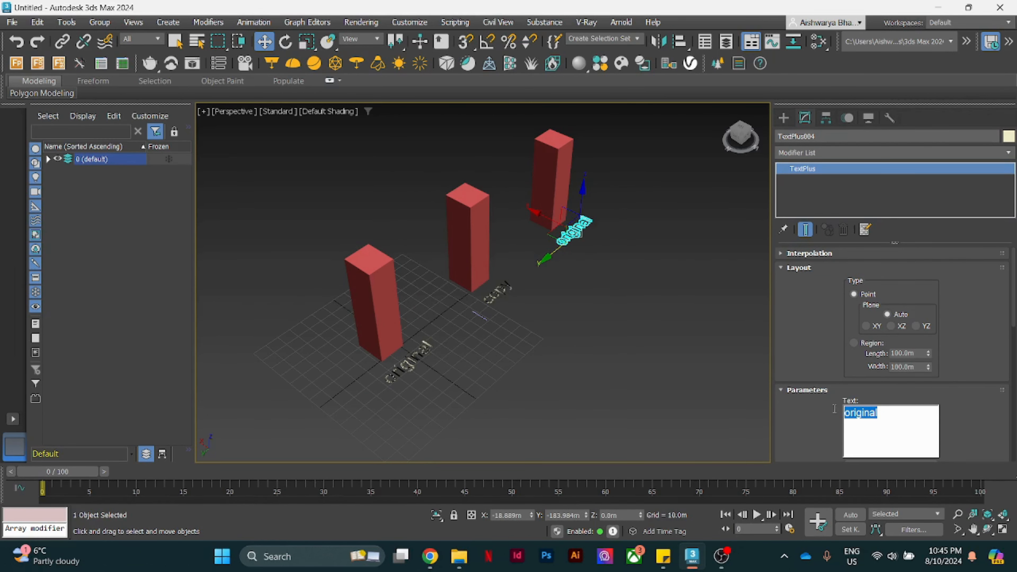
type("Instance")
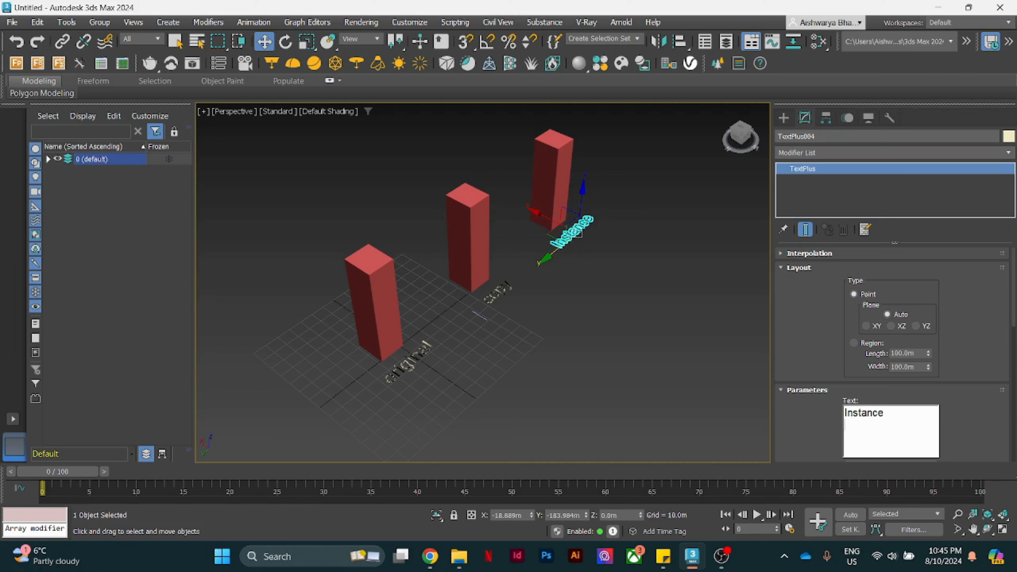
left_click(632, 361)
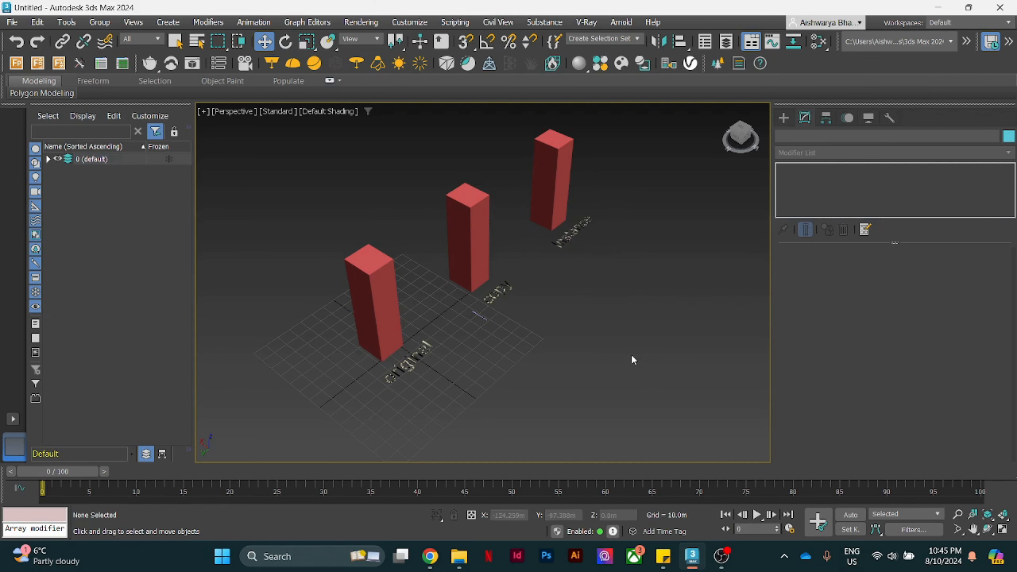
left_click_drag(633, 360, 512, 343)
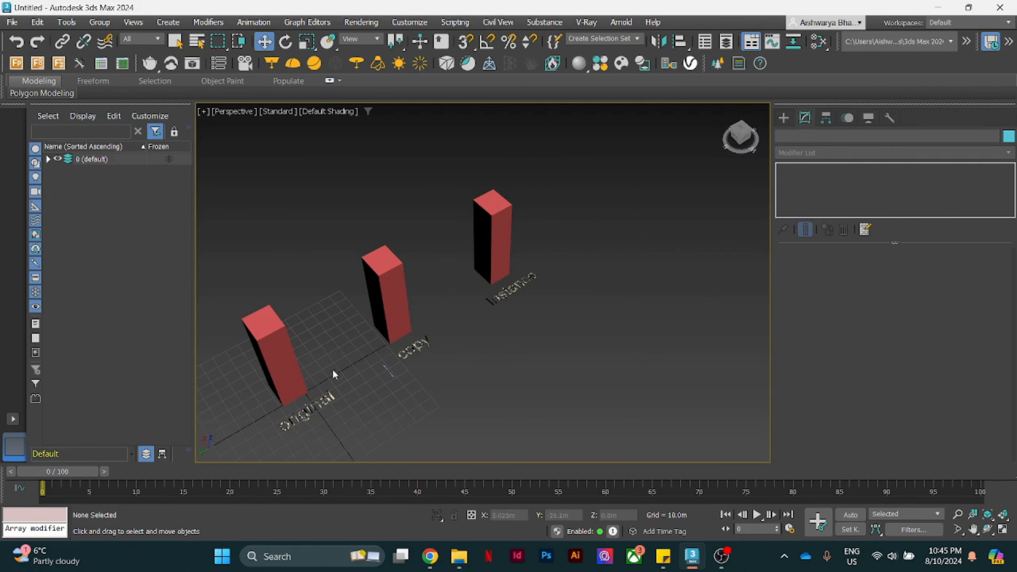
Step: Clone the original box as a Reference and move it to the end of the row
left_click(269, 357)
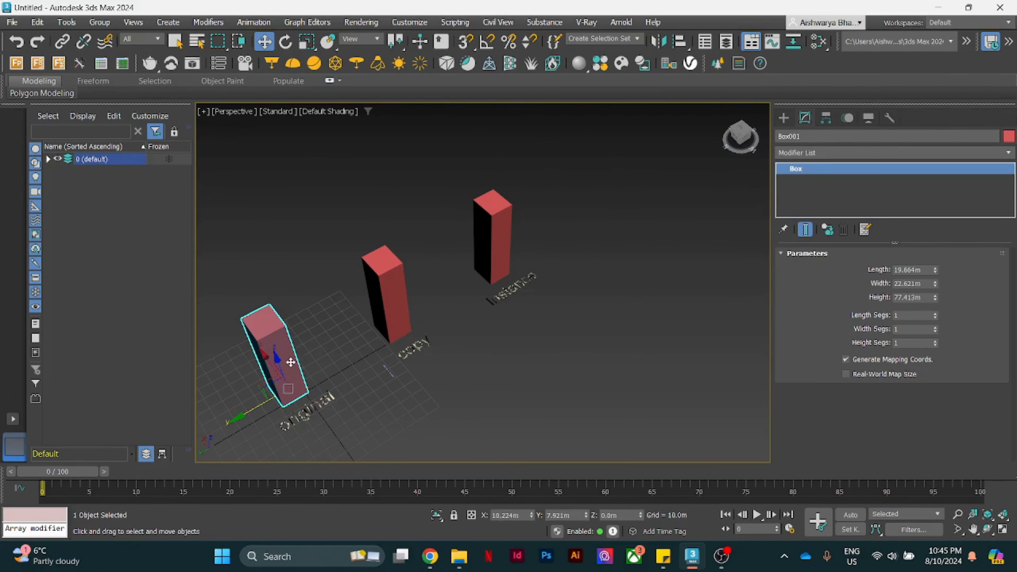
right_click(292, 362)
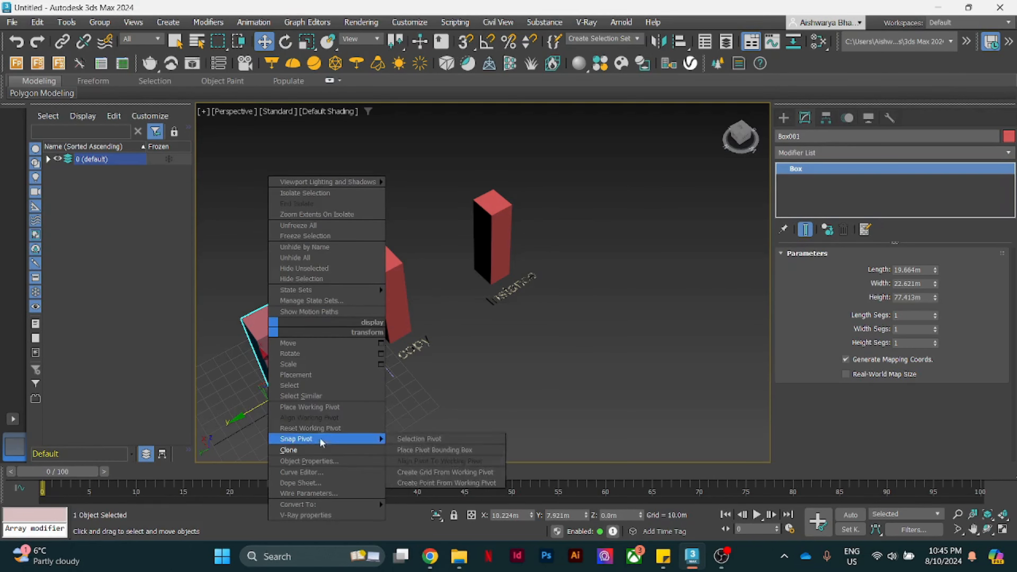
left_click(288, 449)
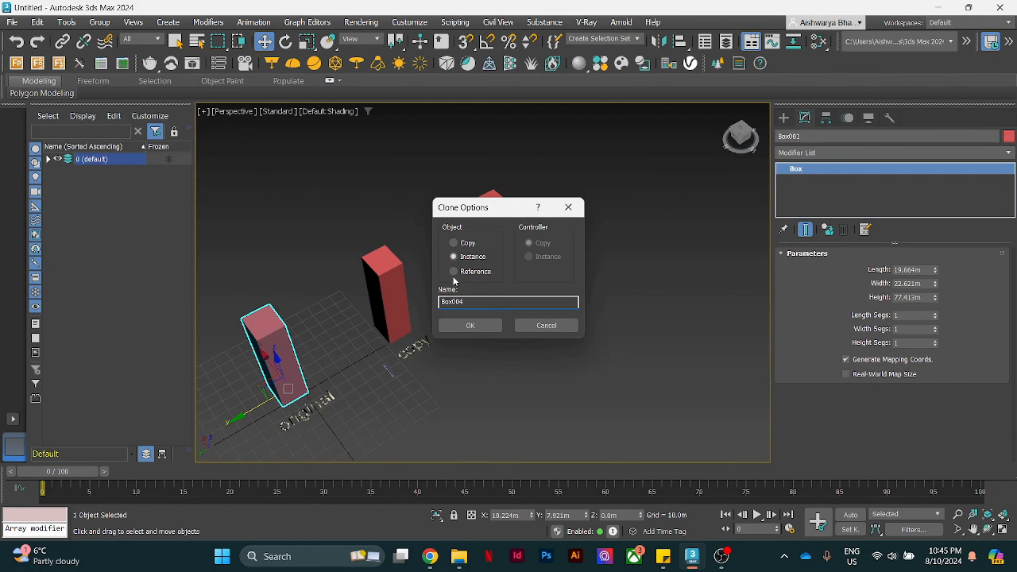
left_click(453, 271)
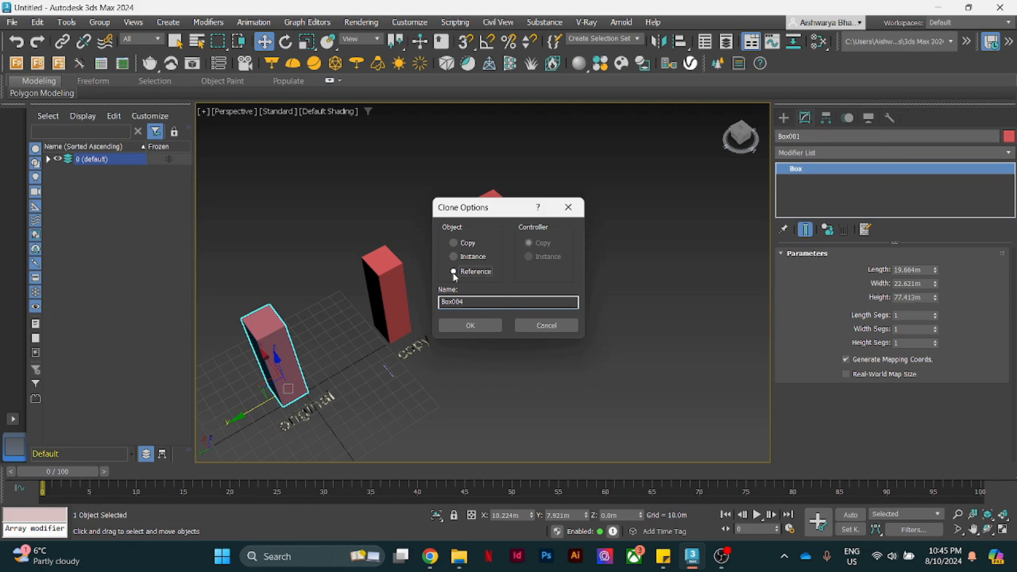
left_click(469, 324)
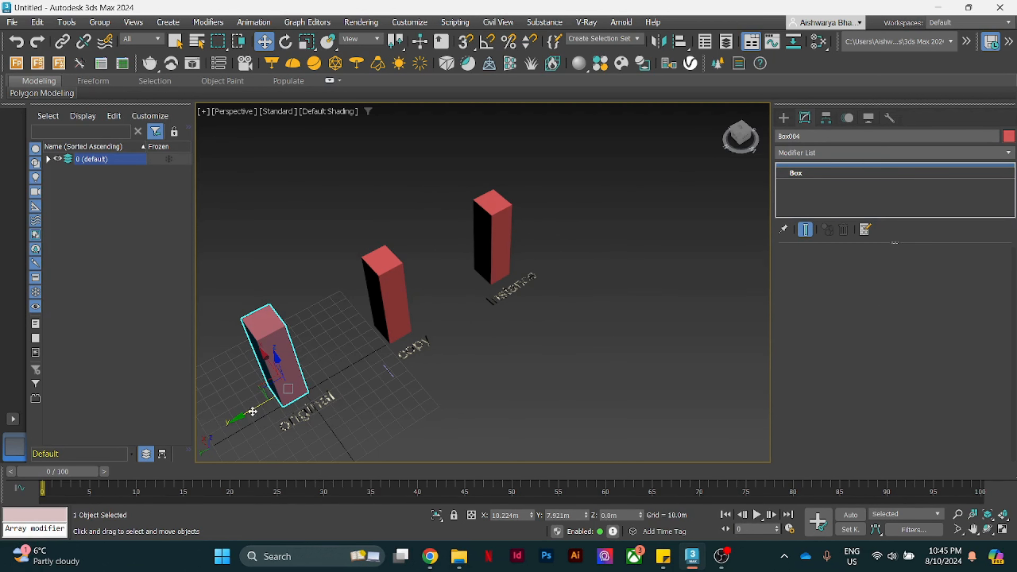
left_click_drag(272, 350, 587, 188)
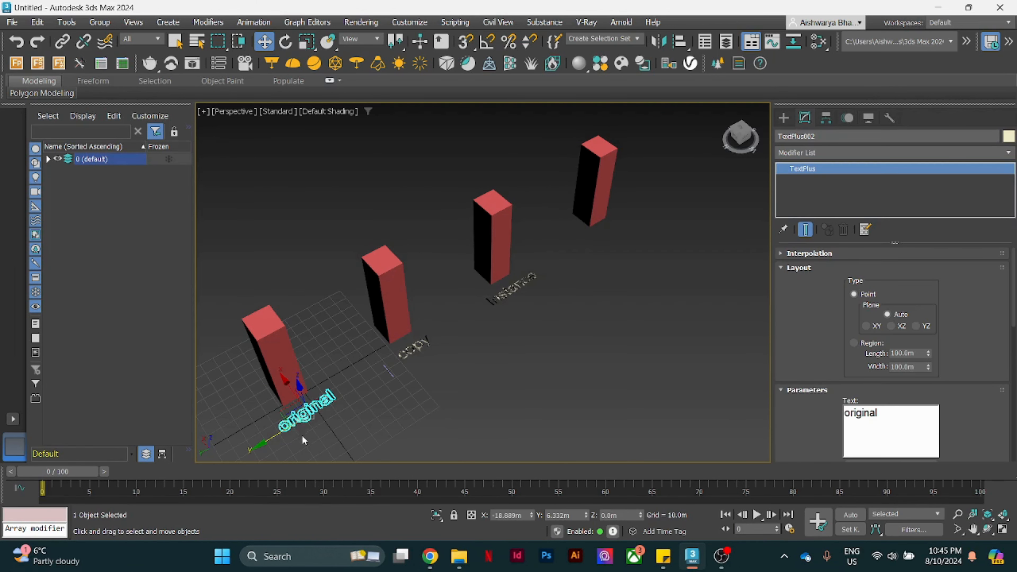
mouse_move(290, 428)
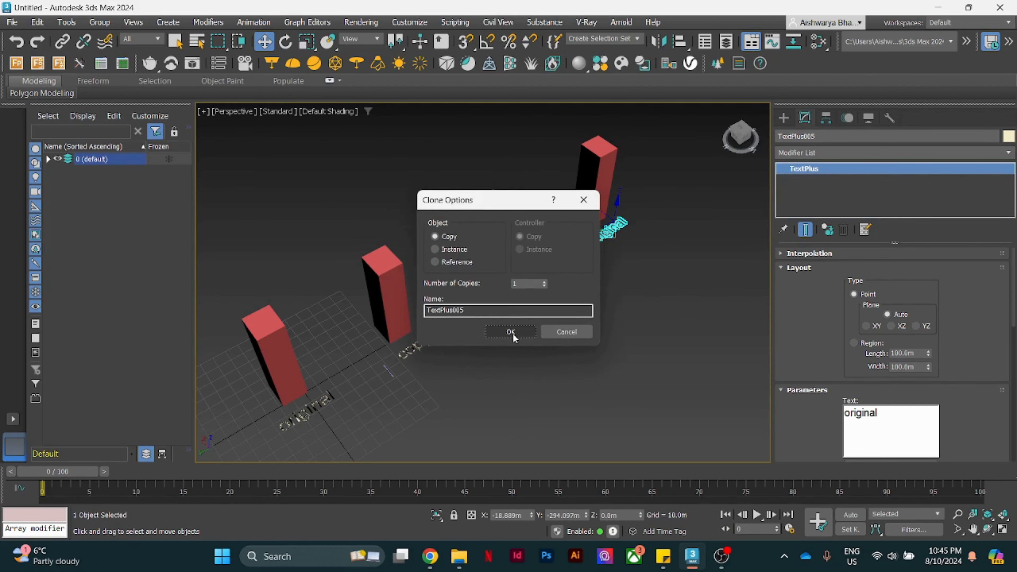
Step: Copy a text label to the reference box
left_click(509, 331)
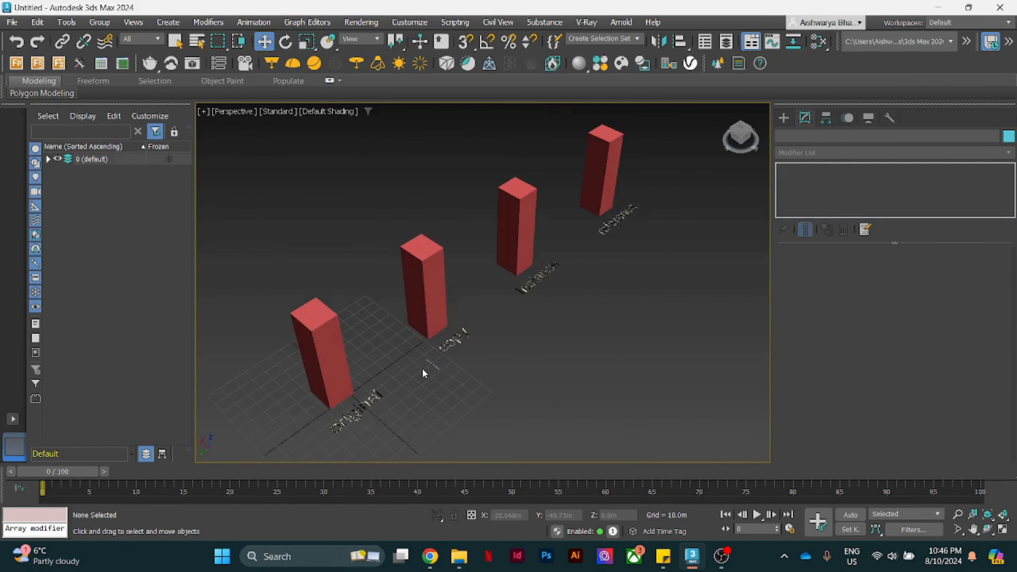
Step: Add a Twist modifier to the original box
left_click(315, 350)
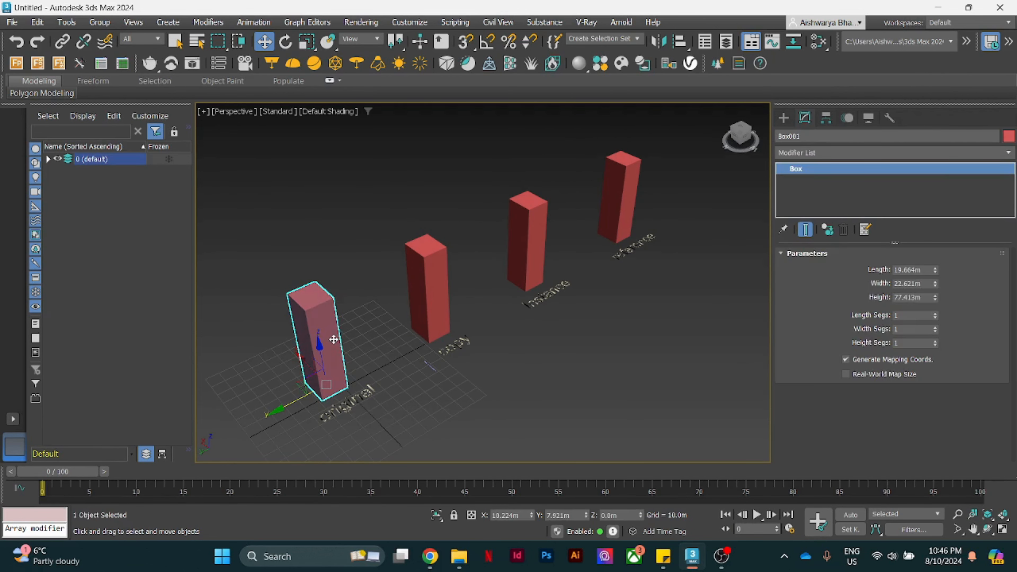
mouse_move(693, 246)
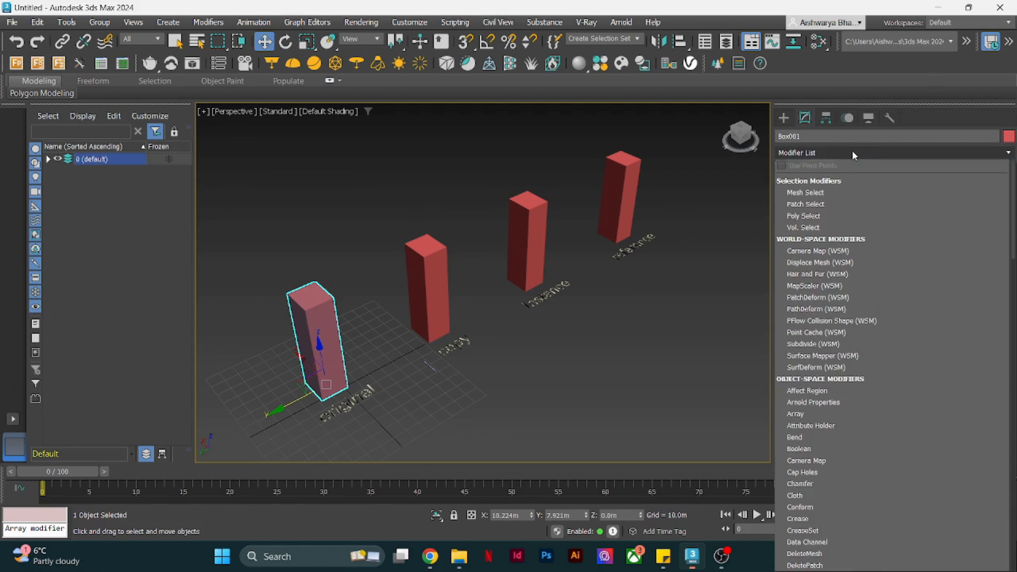
left_click(889, 152)
type("tw")
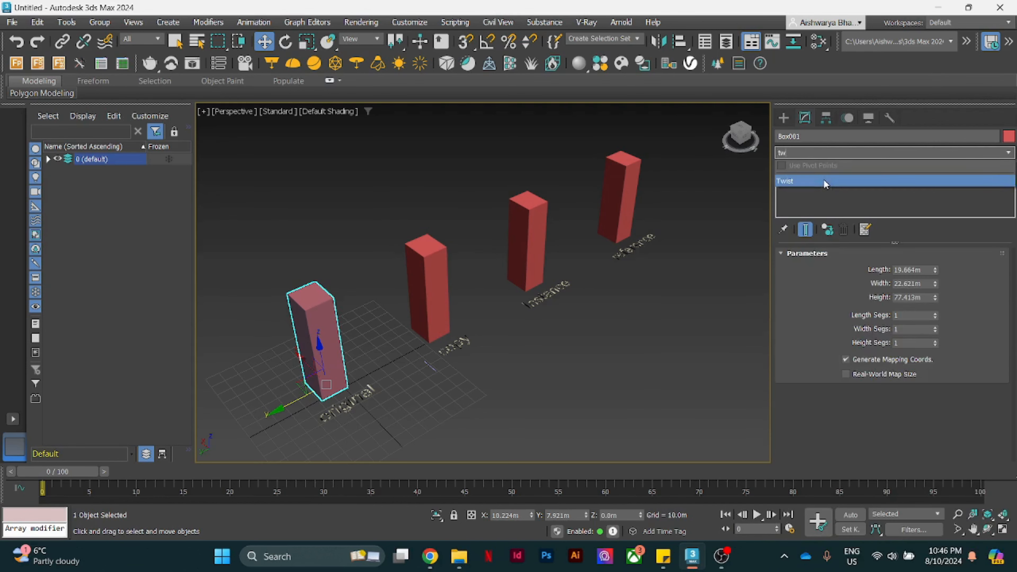
left_click(811, 181)
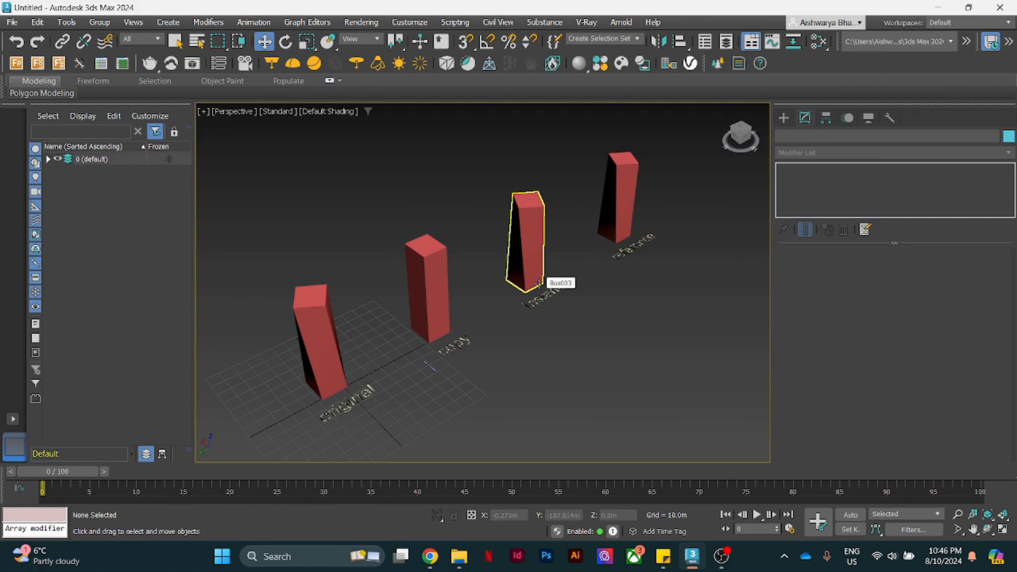
Step: Set the twist angle and compare the copy, instance and reference boxes
left_click(616, 195)
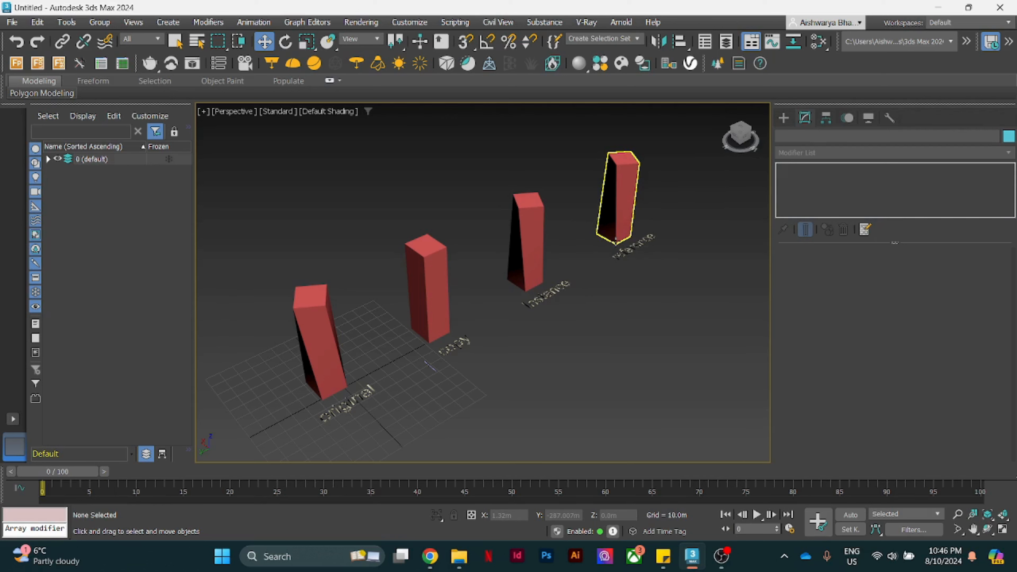
left_click(526, 243)
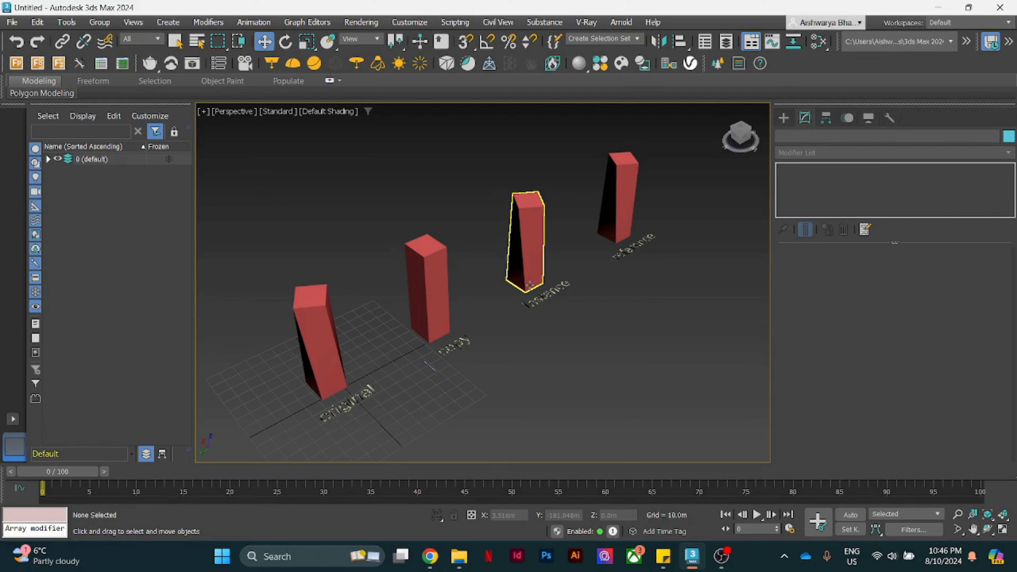
left_click(324, 384)
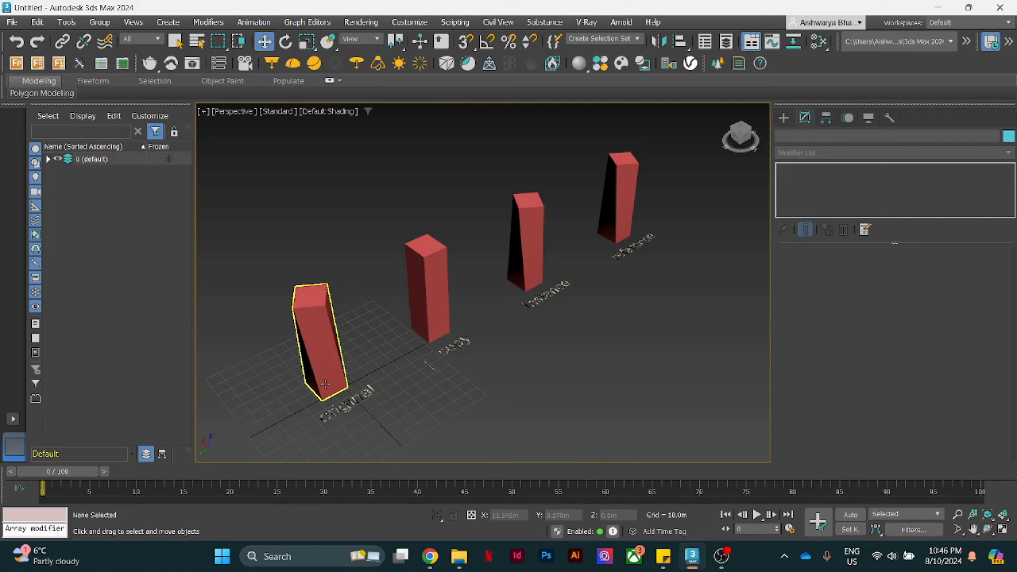
left_click(526, 243)
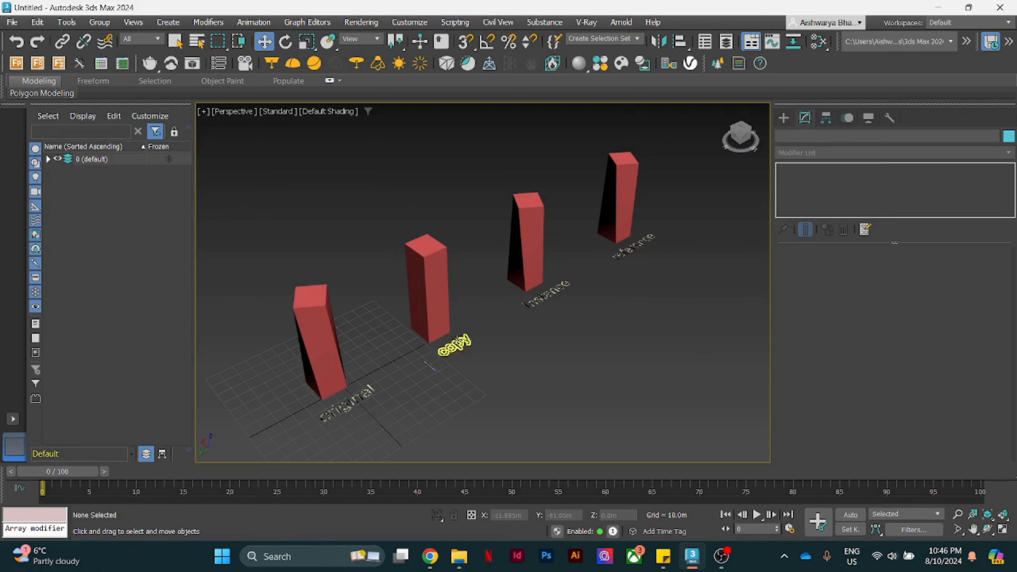
left_click(425, 289)
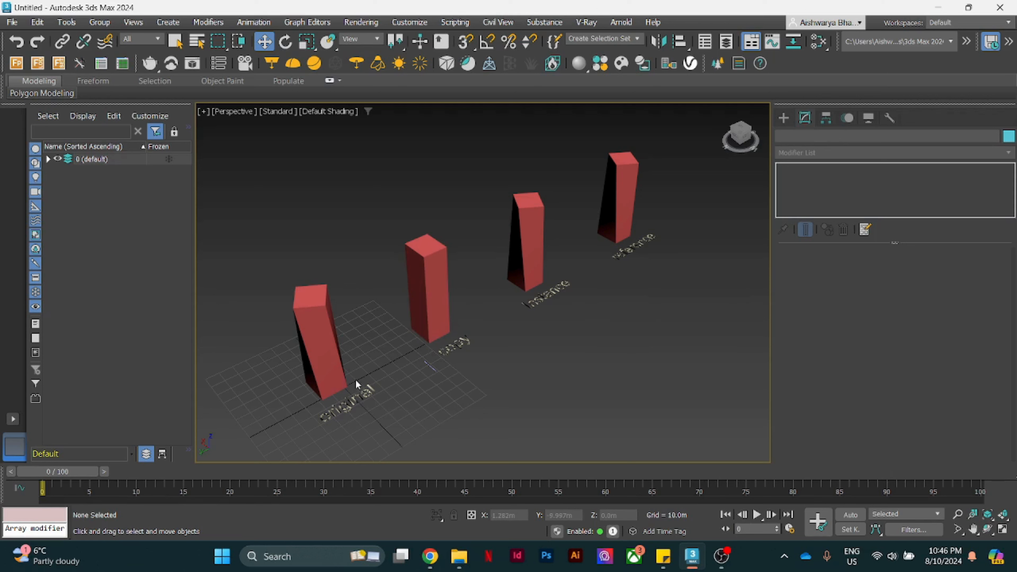
Step: Add a Noise modifier to the copy box, then delete it
left_click(425, 286)
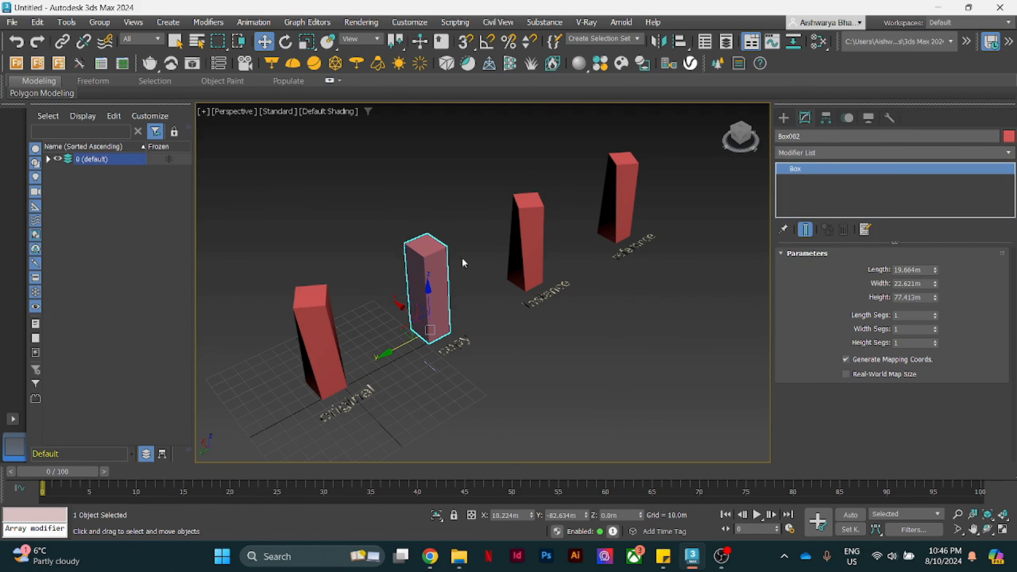
mouse_move(443, 361)
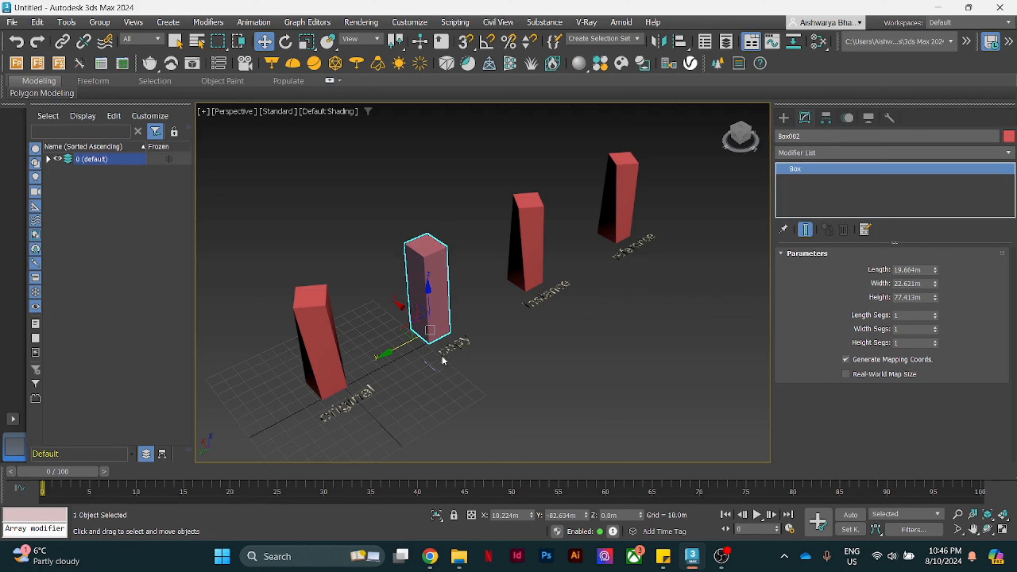
mouse_move(407, 300)
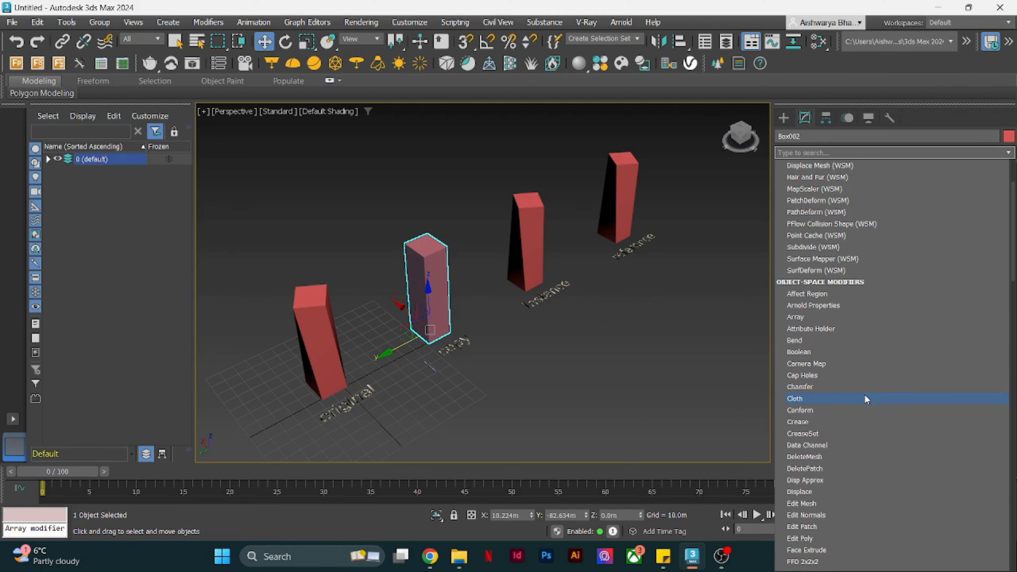
scroll("down", 3)
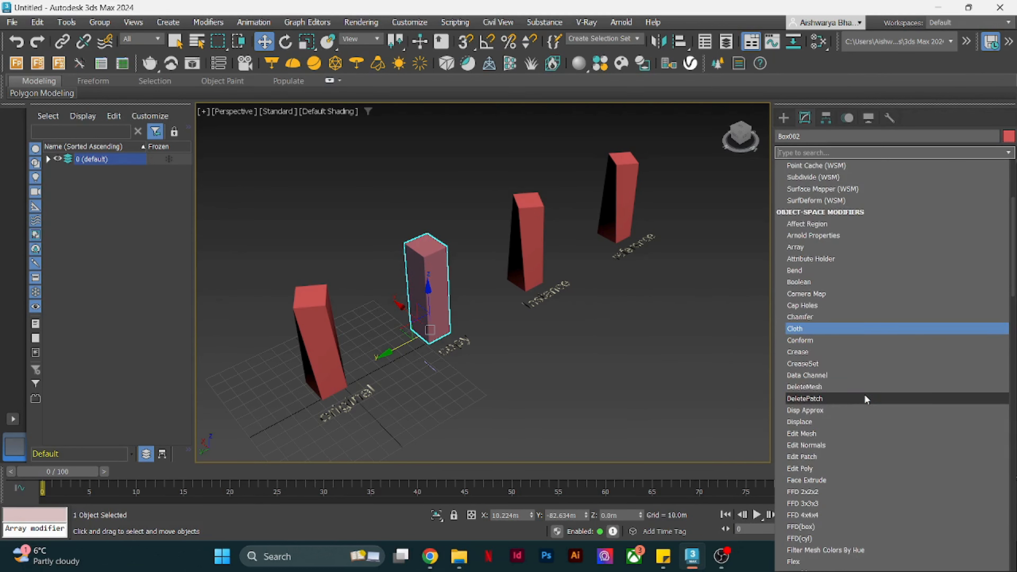
scroll("down", 3)
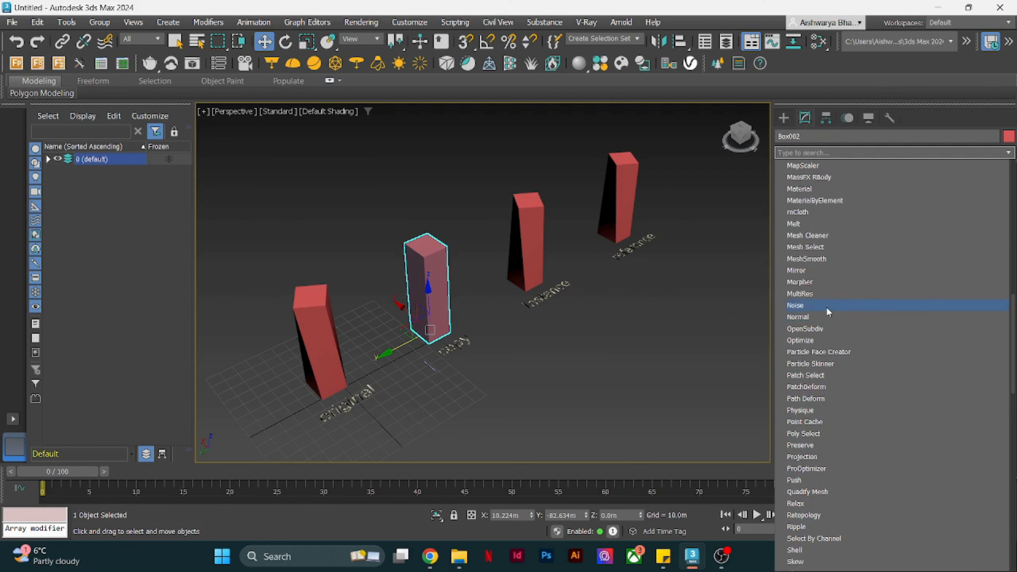
left_click(796, 306)
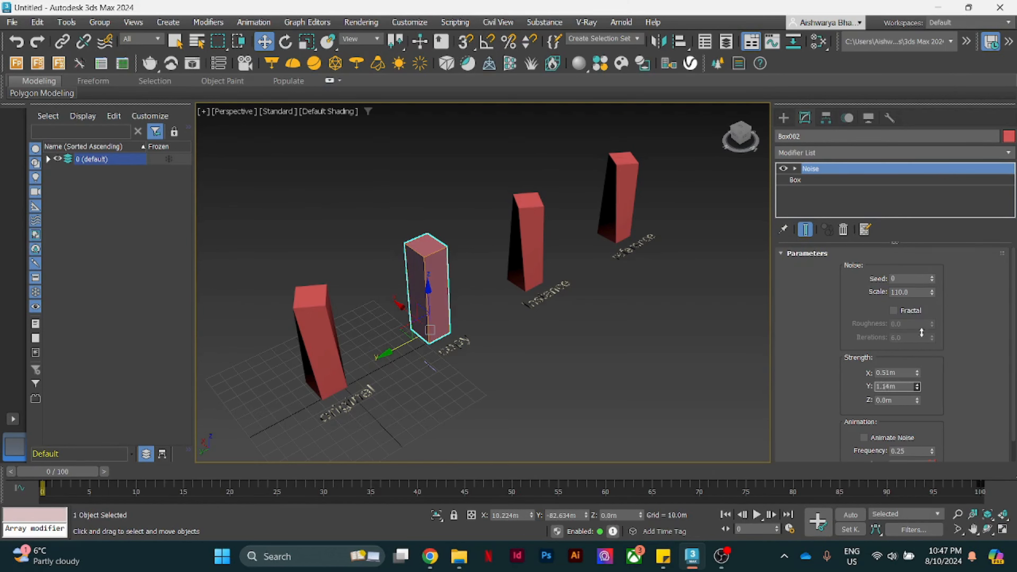
right_click(810, 168)
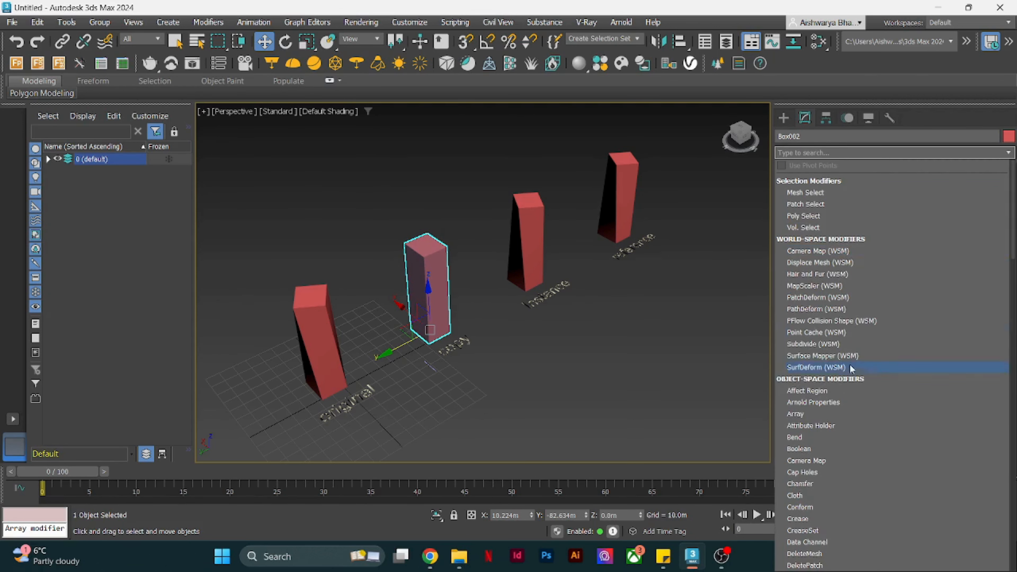
Step: Add a Bend modifier to the copy box so it leans, then check the instance box
scroll("down", 3)
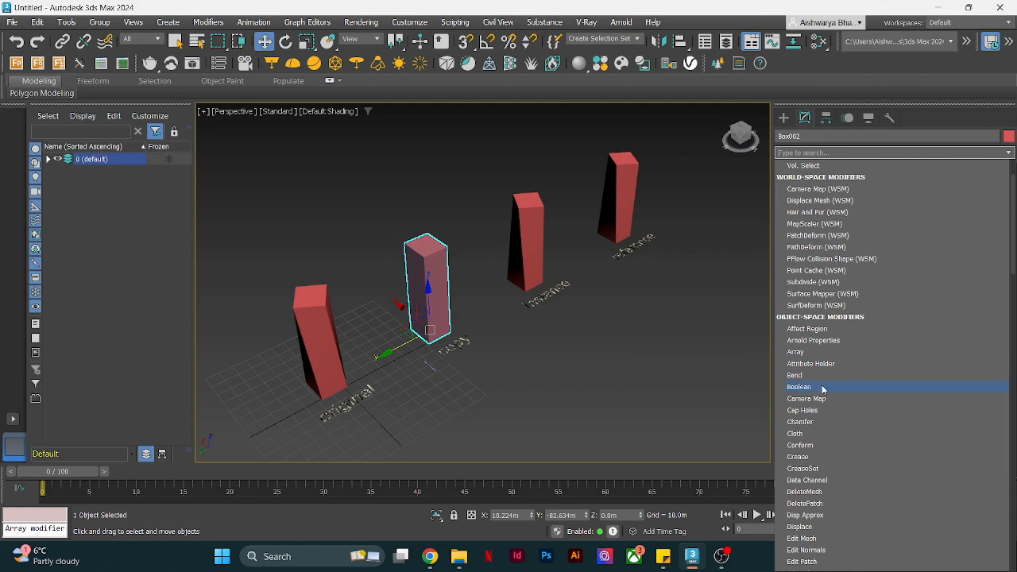
left_click(795, 375)
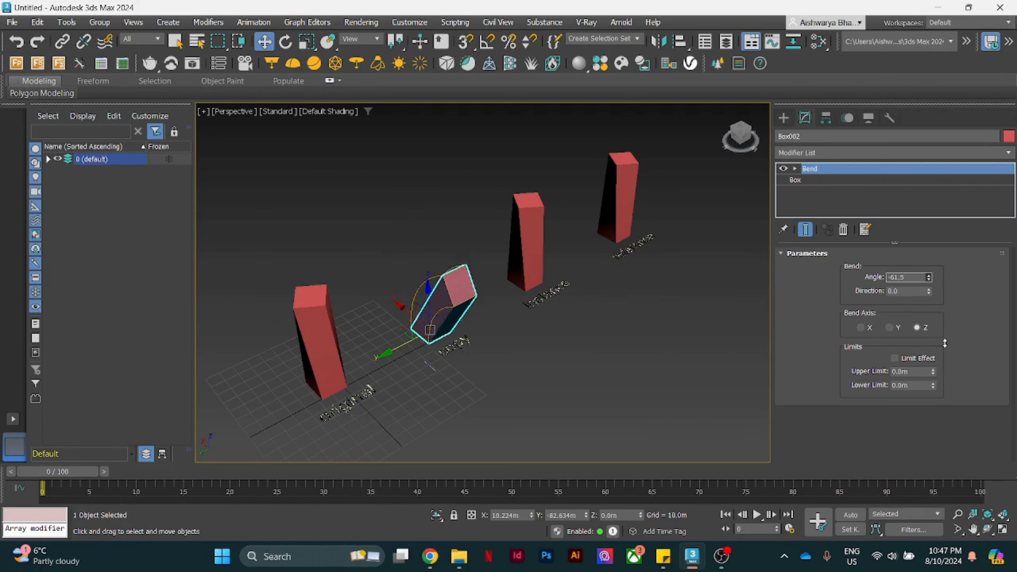
left_click(923, 279)
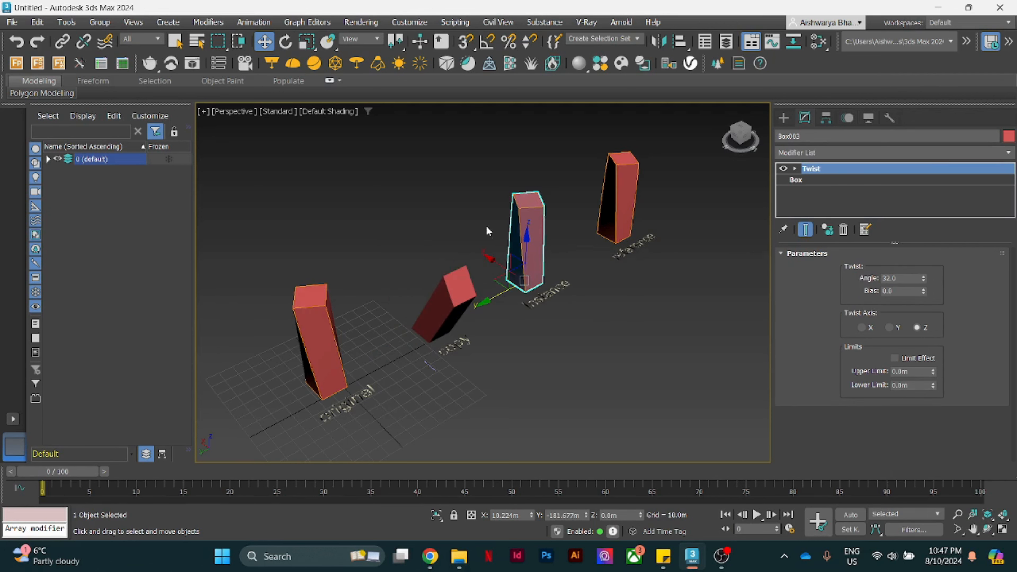
mouse_move(397, 287)
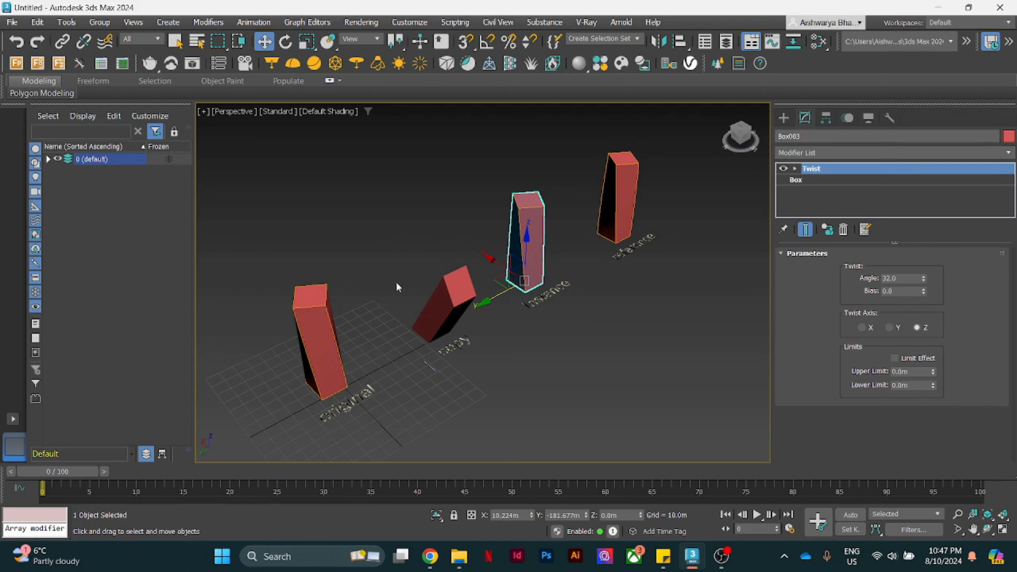
Step: Add a Push modifier to the reference box above its Twist
left_click(318, 343)
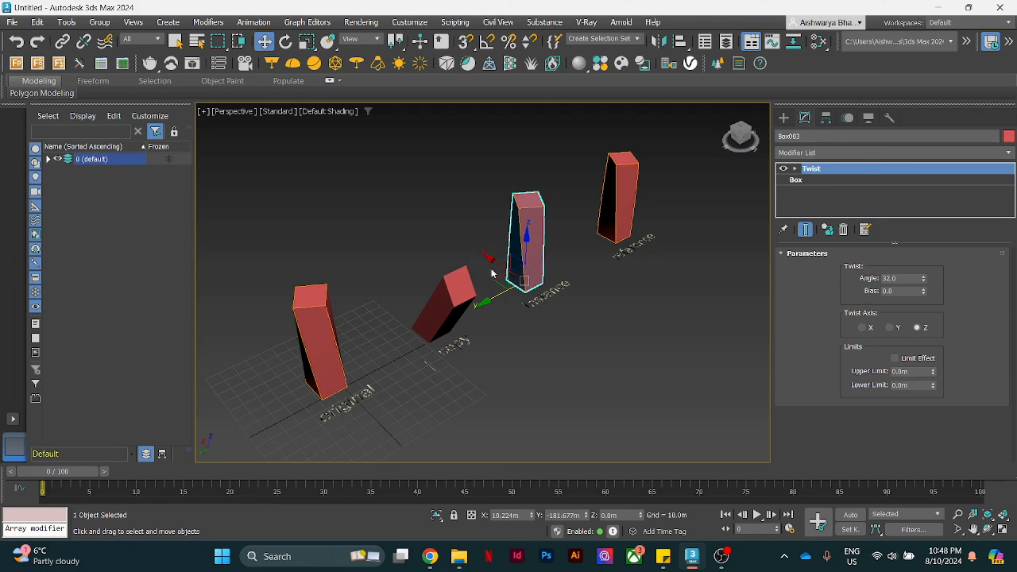
left_click(314, 344)
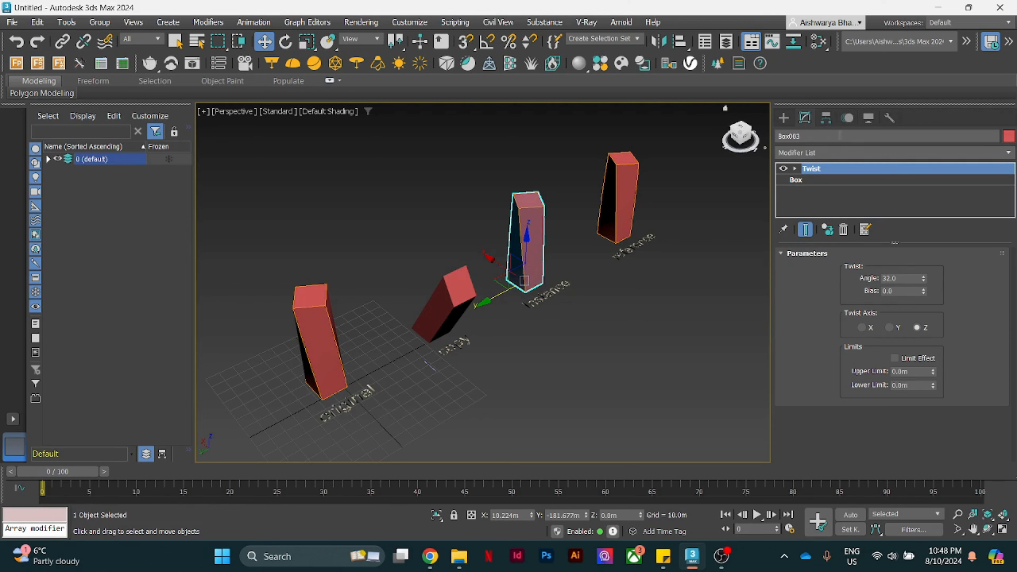
left_click(894, 153)
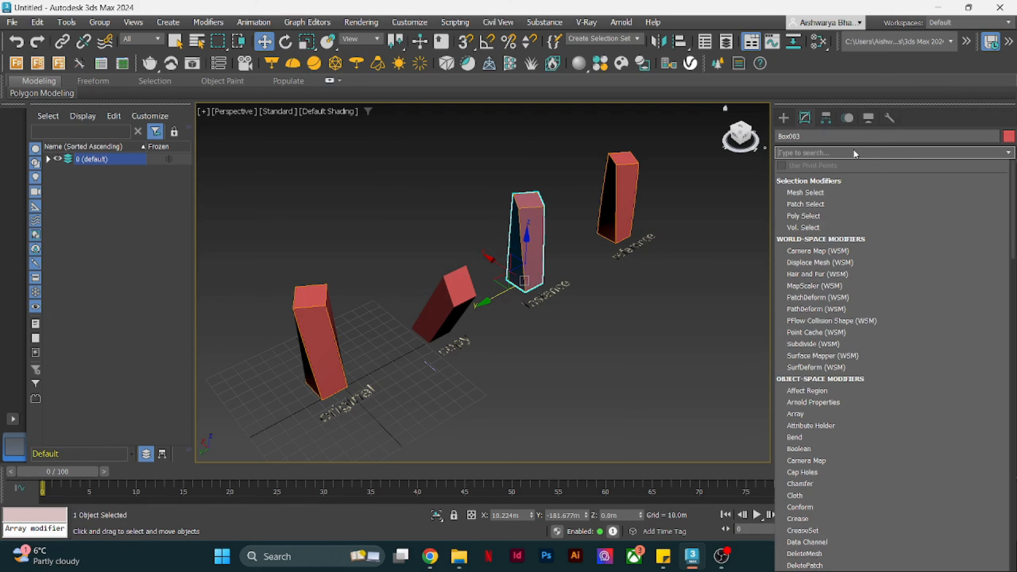
mouse_move(818, 251)
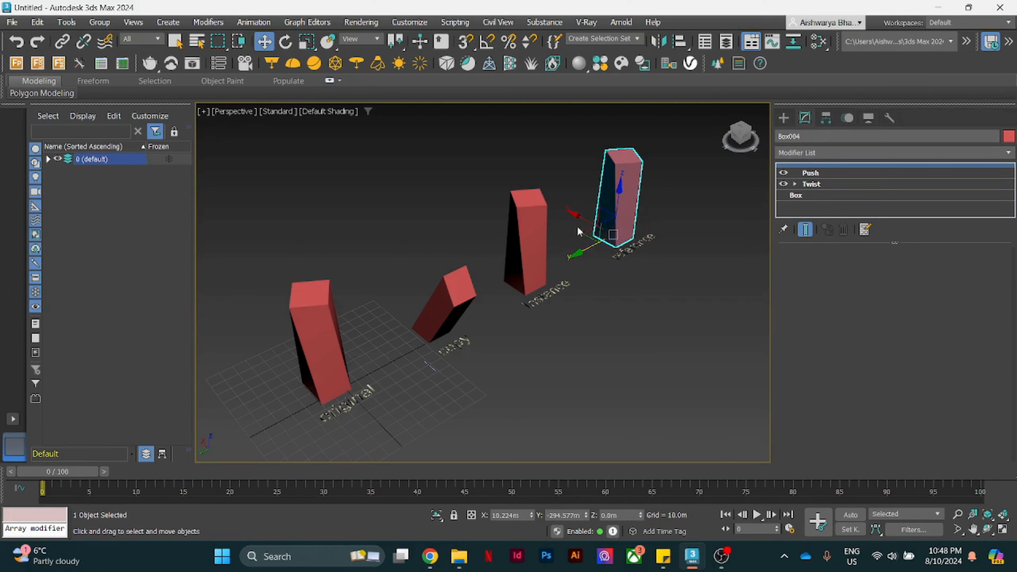
mouse_move(324, 284)
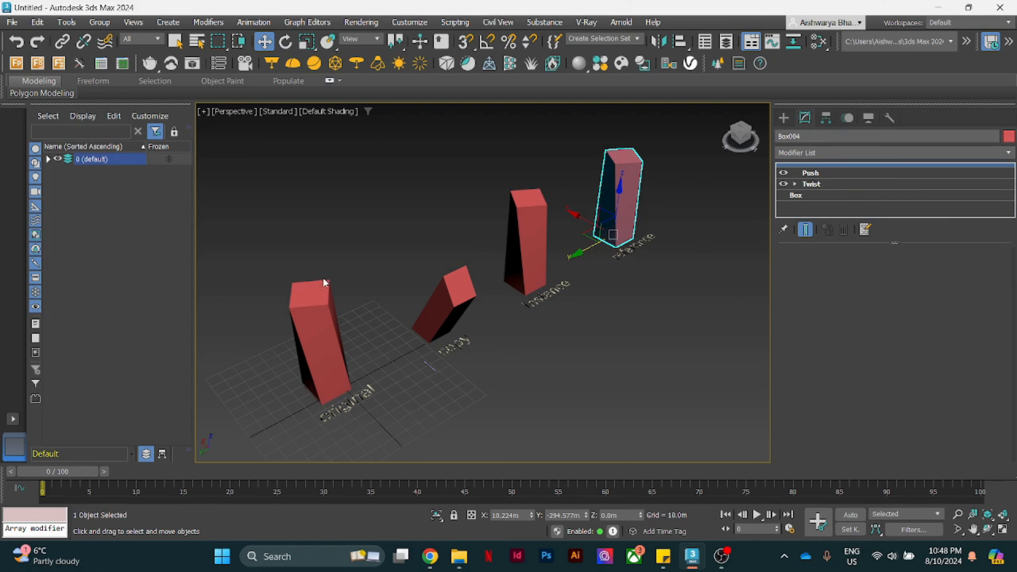
left_click(523, 240)
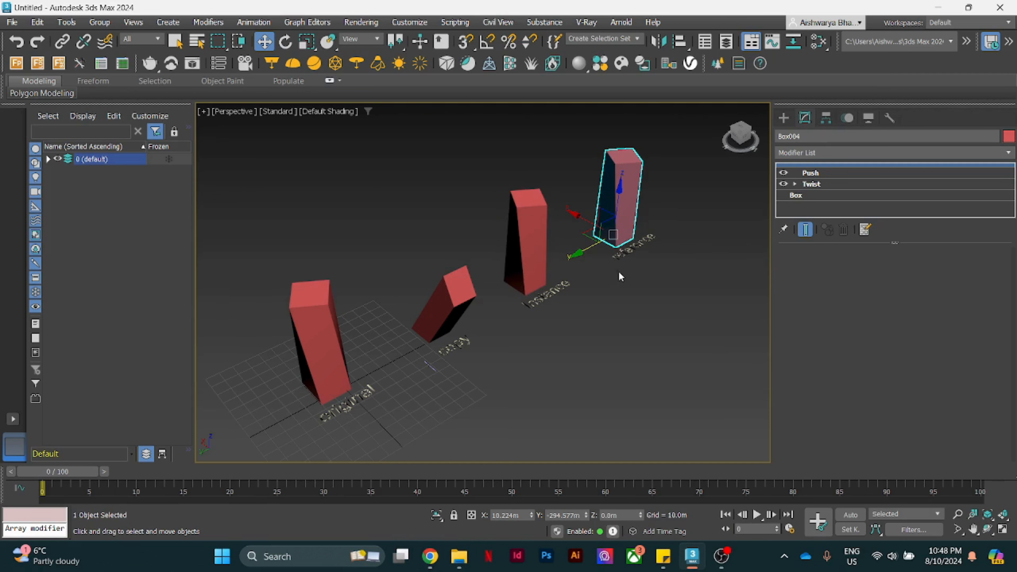
mouse_move(657, 166)
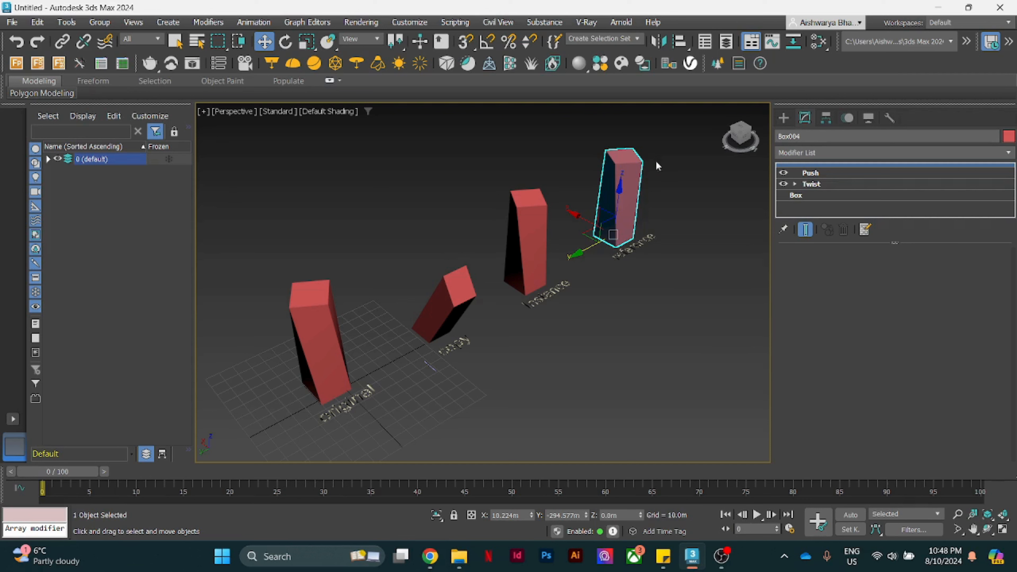
mouse_move(635, 150)
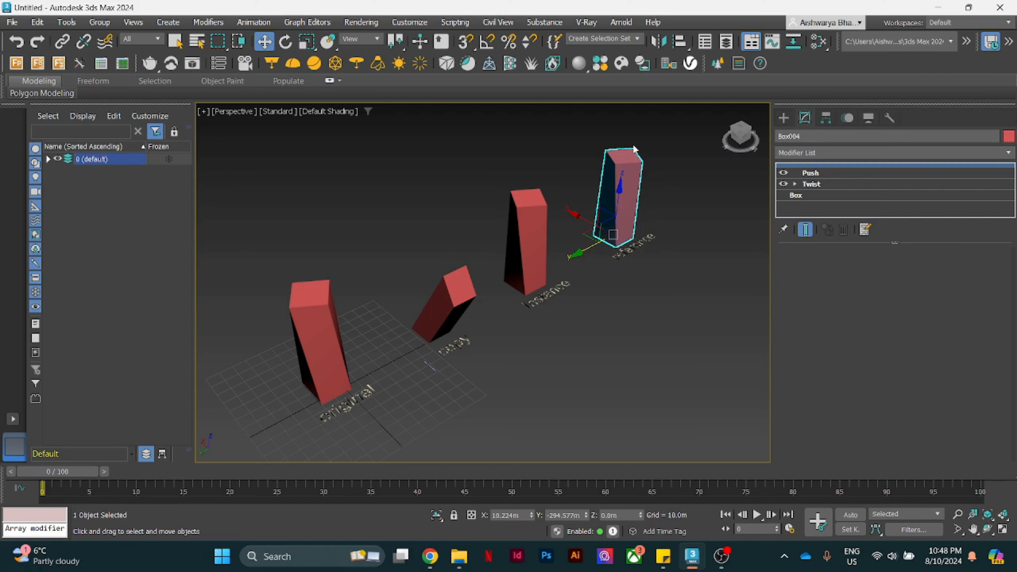
mouse_move(582, 156)
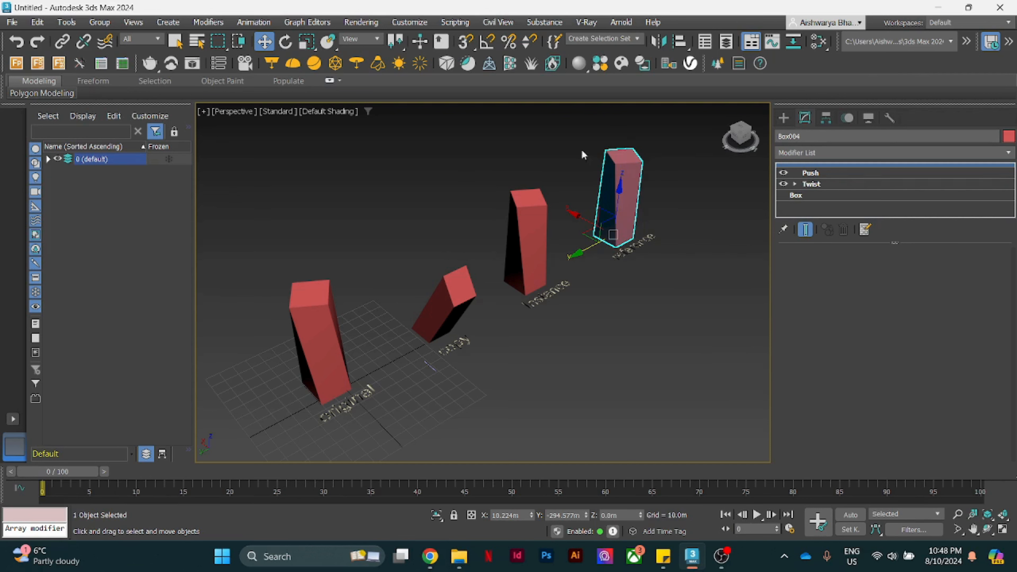
Step: Add a Bend modifier to the reference box (Box004) from the Modifier List
left_click(892, 153)
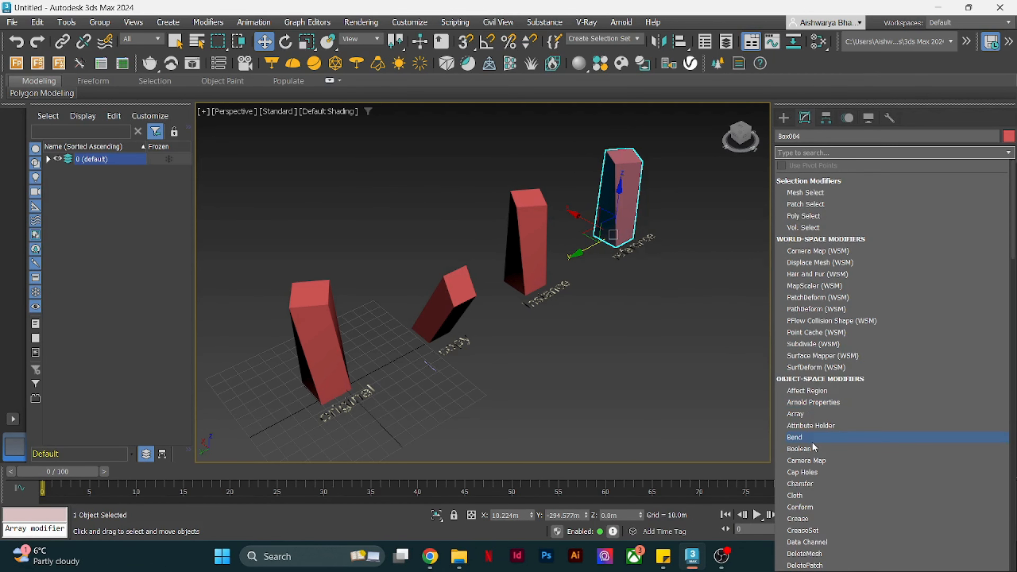
left_click(794, 437)
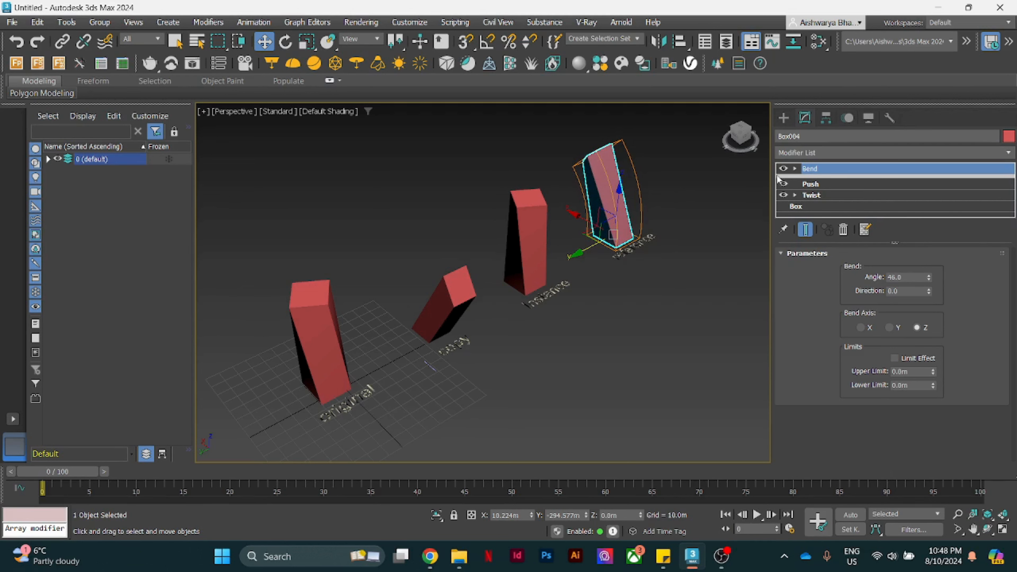
mouse_move(804, 187)
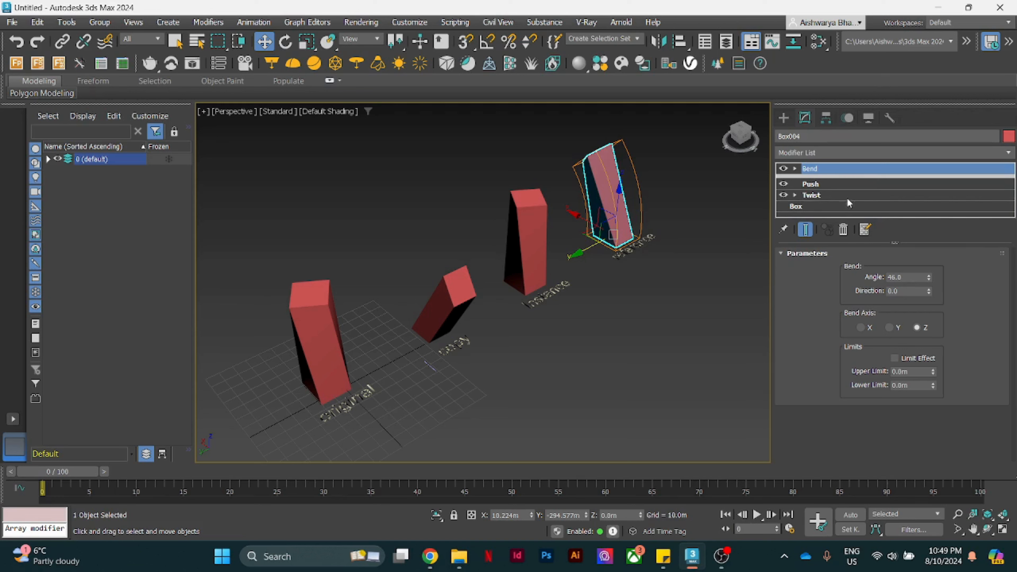
mouse_move(838, 188)
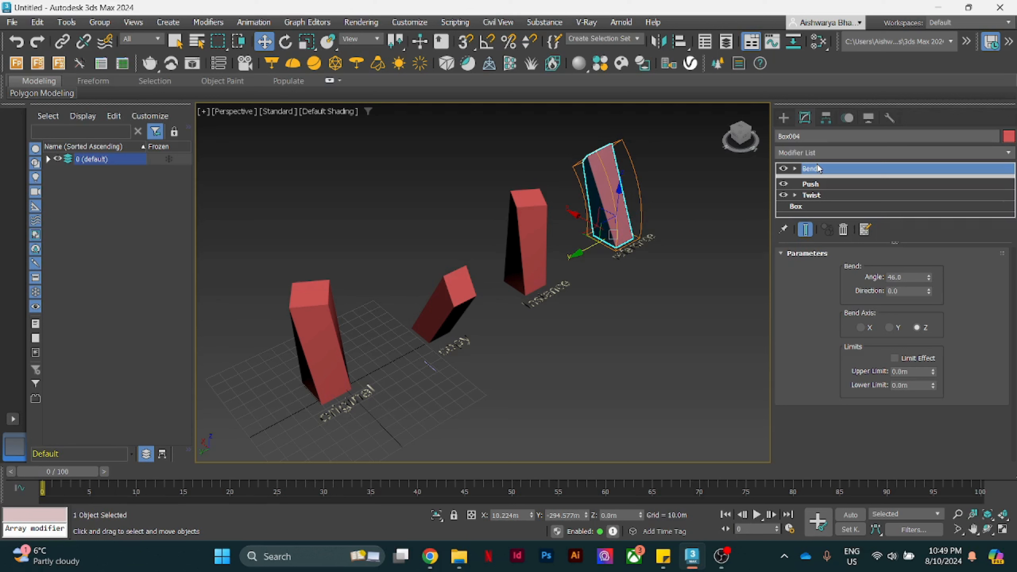
mouse_move(818, 169)
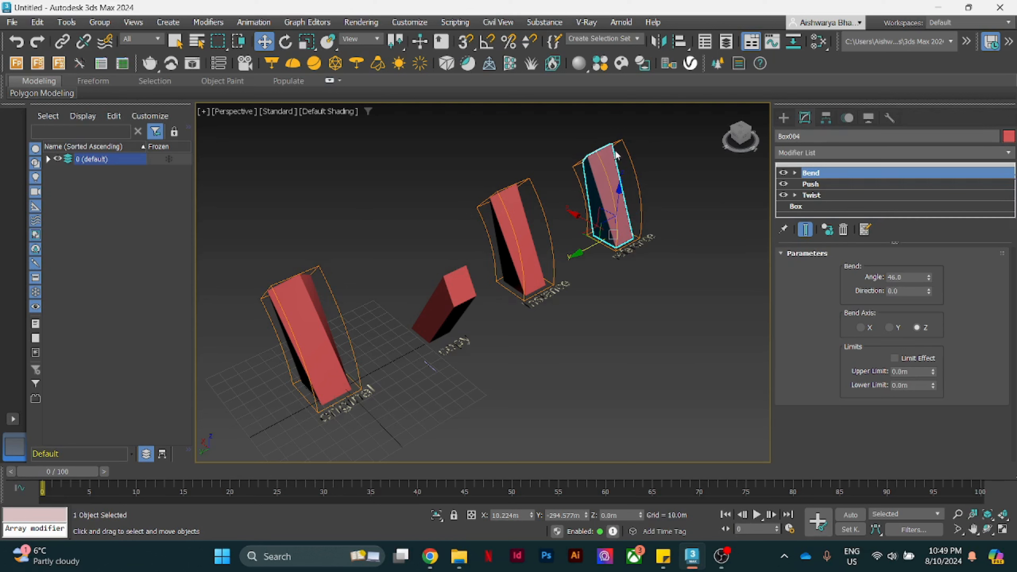
Step: Move Twist to the top of Box004's stack, then select Box001 to view its Bend and Push
left_click(303, 295)
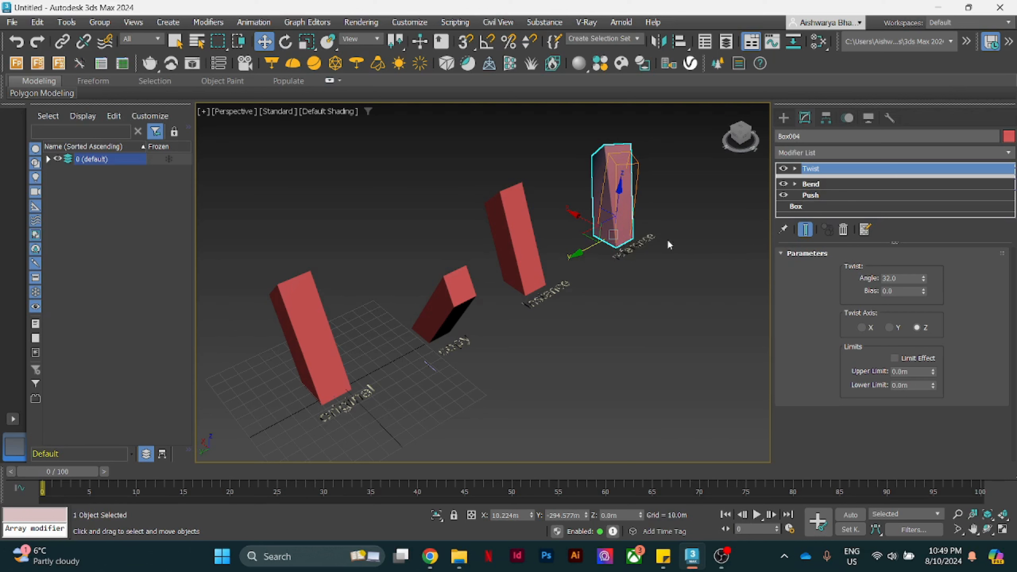
mouse_move(608, 275)
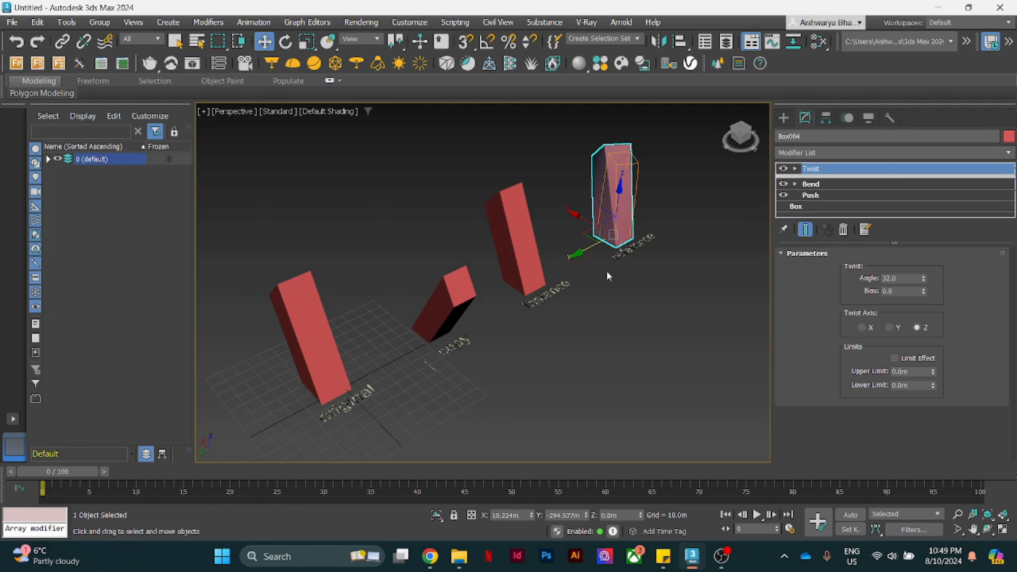
mouse_move(840, 175)
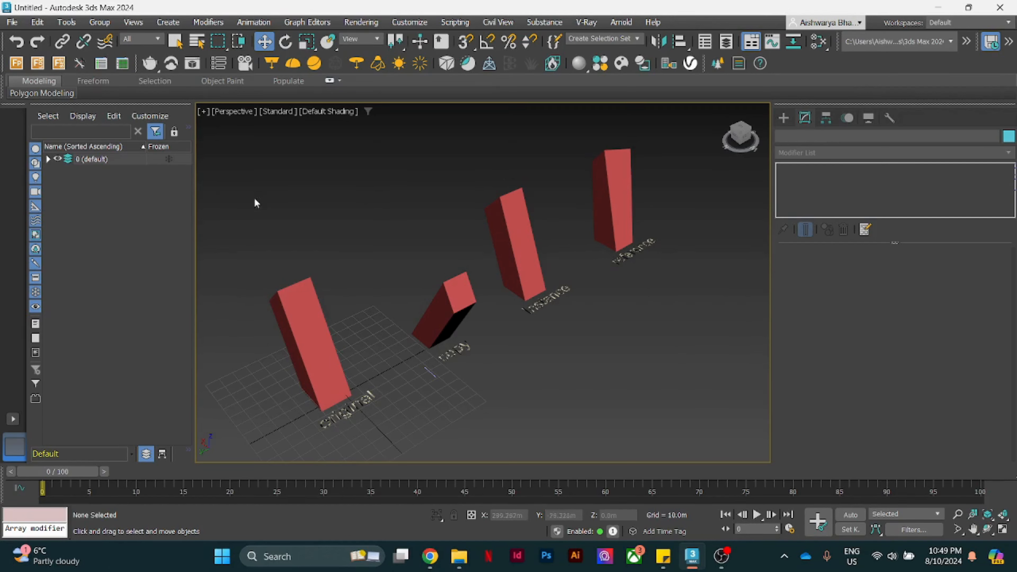
mouse_move(702, 405)
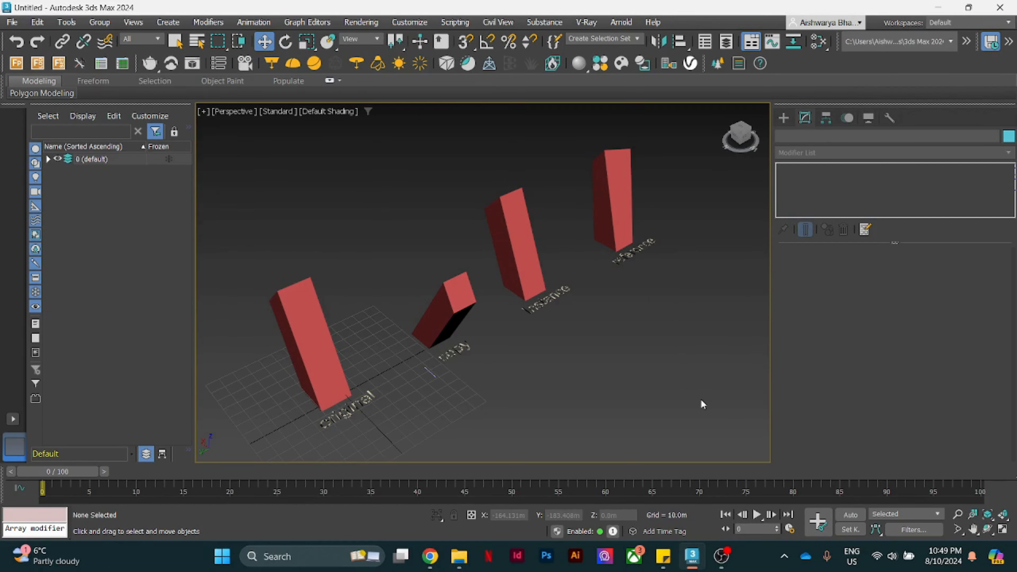
mouse_move(722, 419)
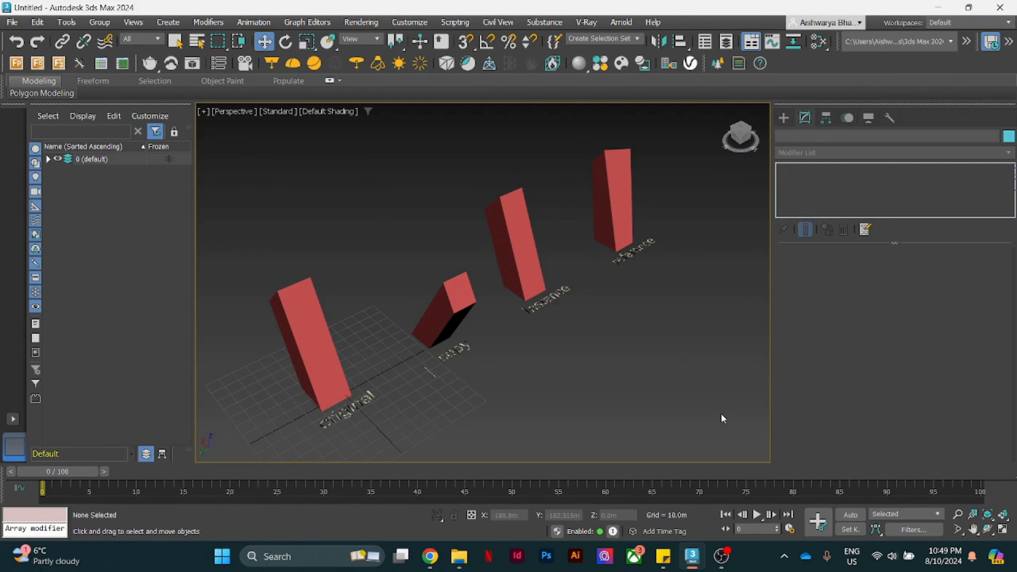
mouse_move(638, 396)
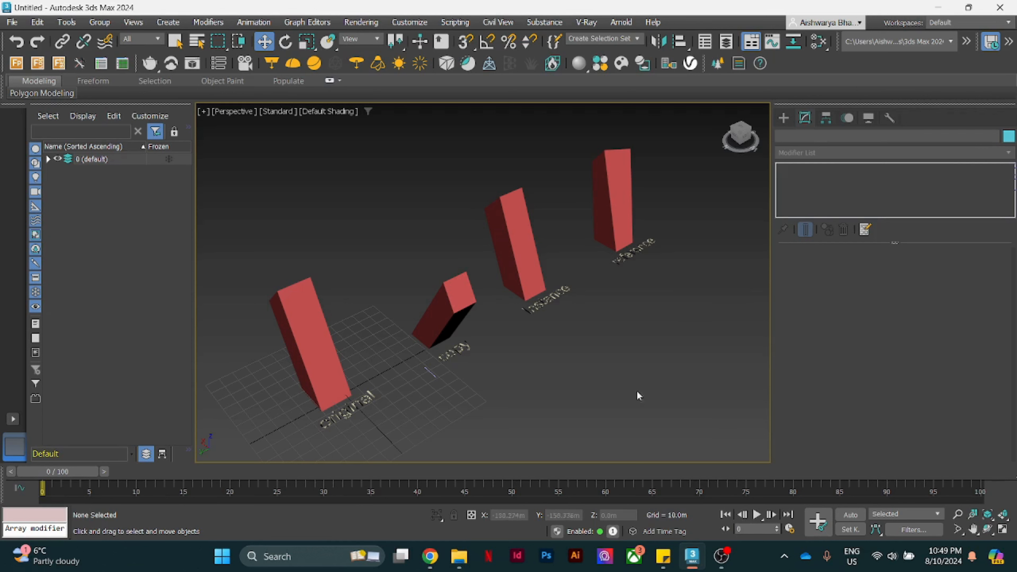
left_click(305, 338)
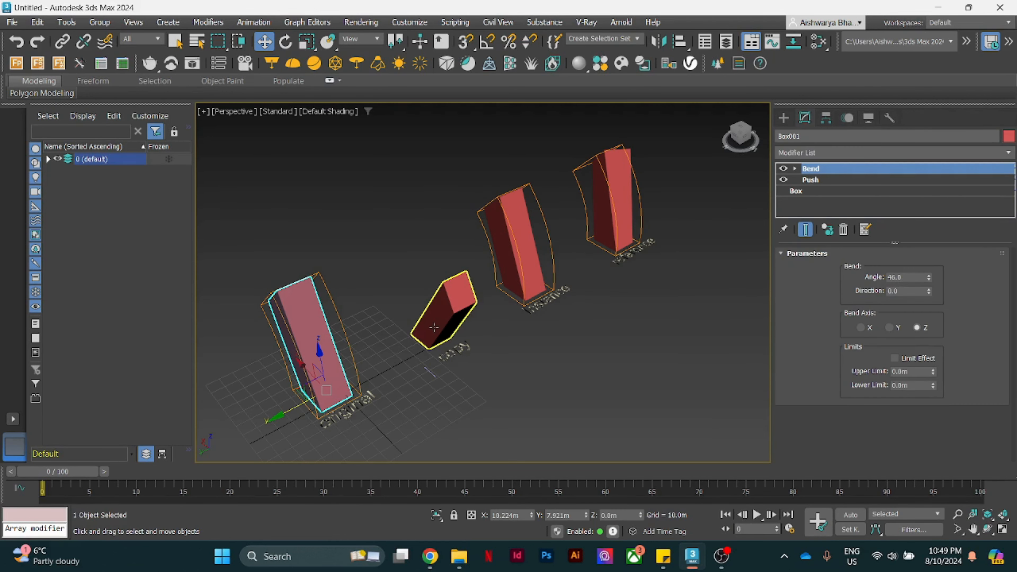